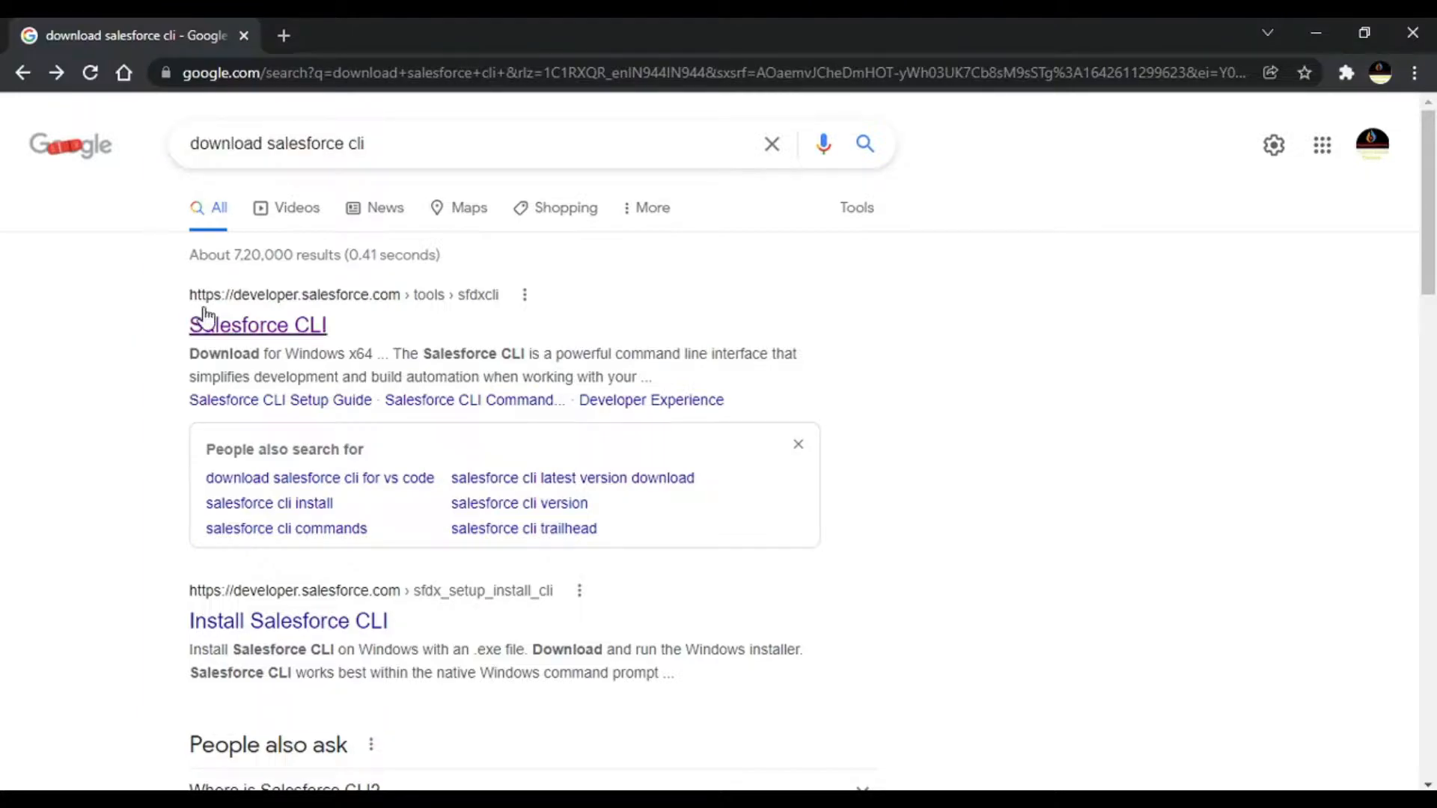
mouse_move(202, 329)
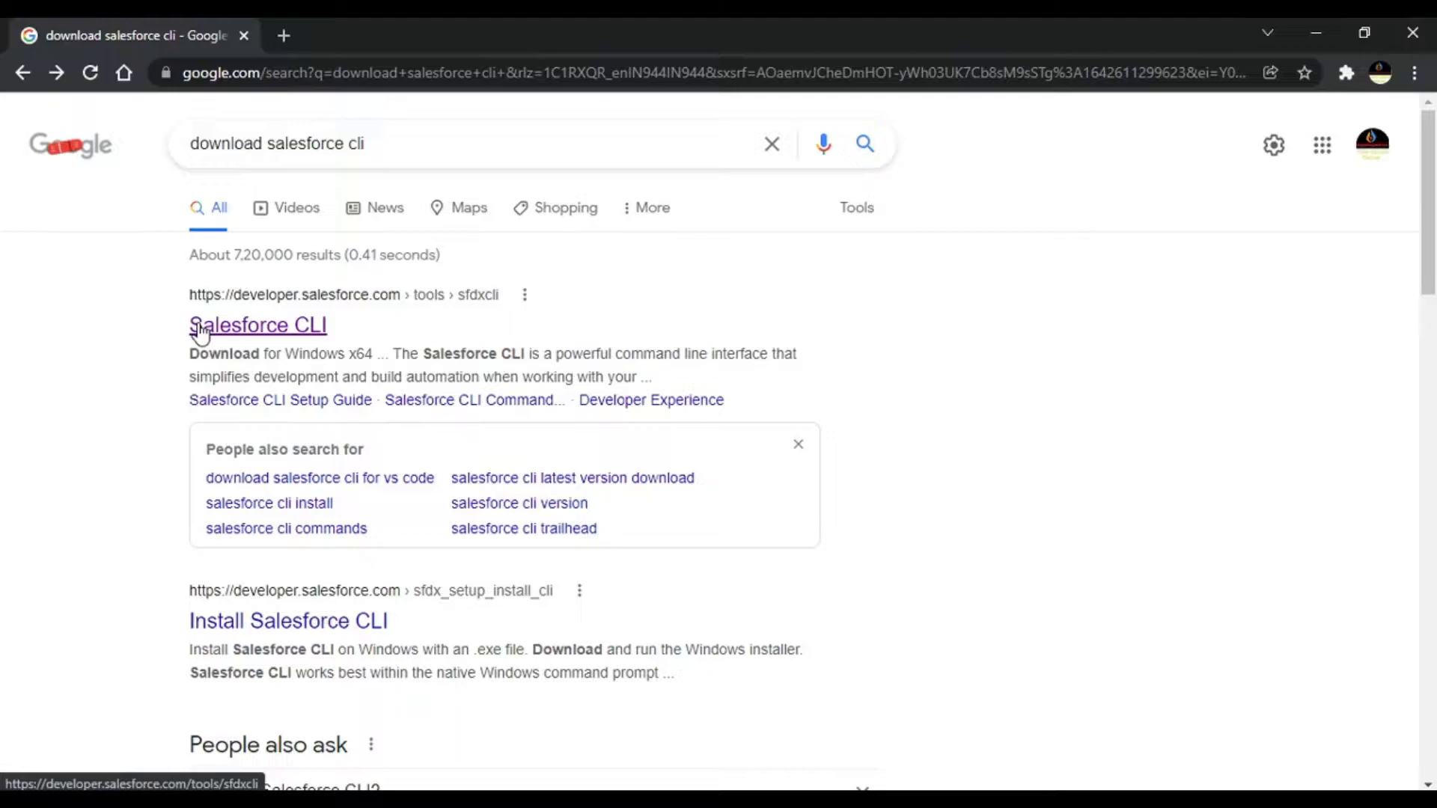
- Follow the Salesforce CLI search result to developer.salesforce.com/tools/sfdxcli and view the installer options
left_click(258, 325)
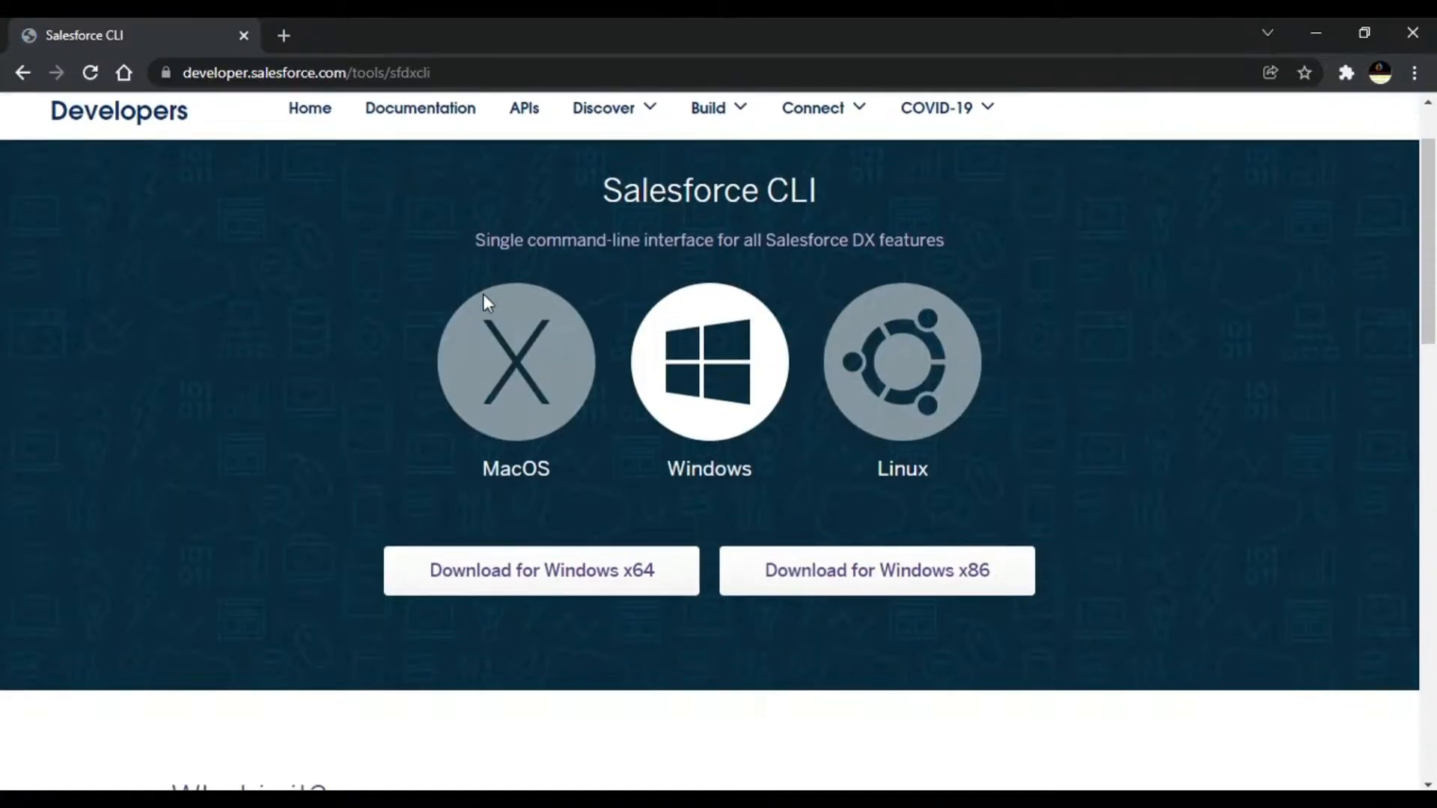
mouse_move(503, 198)
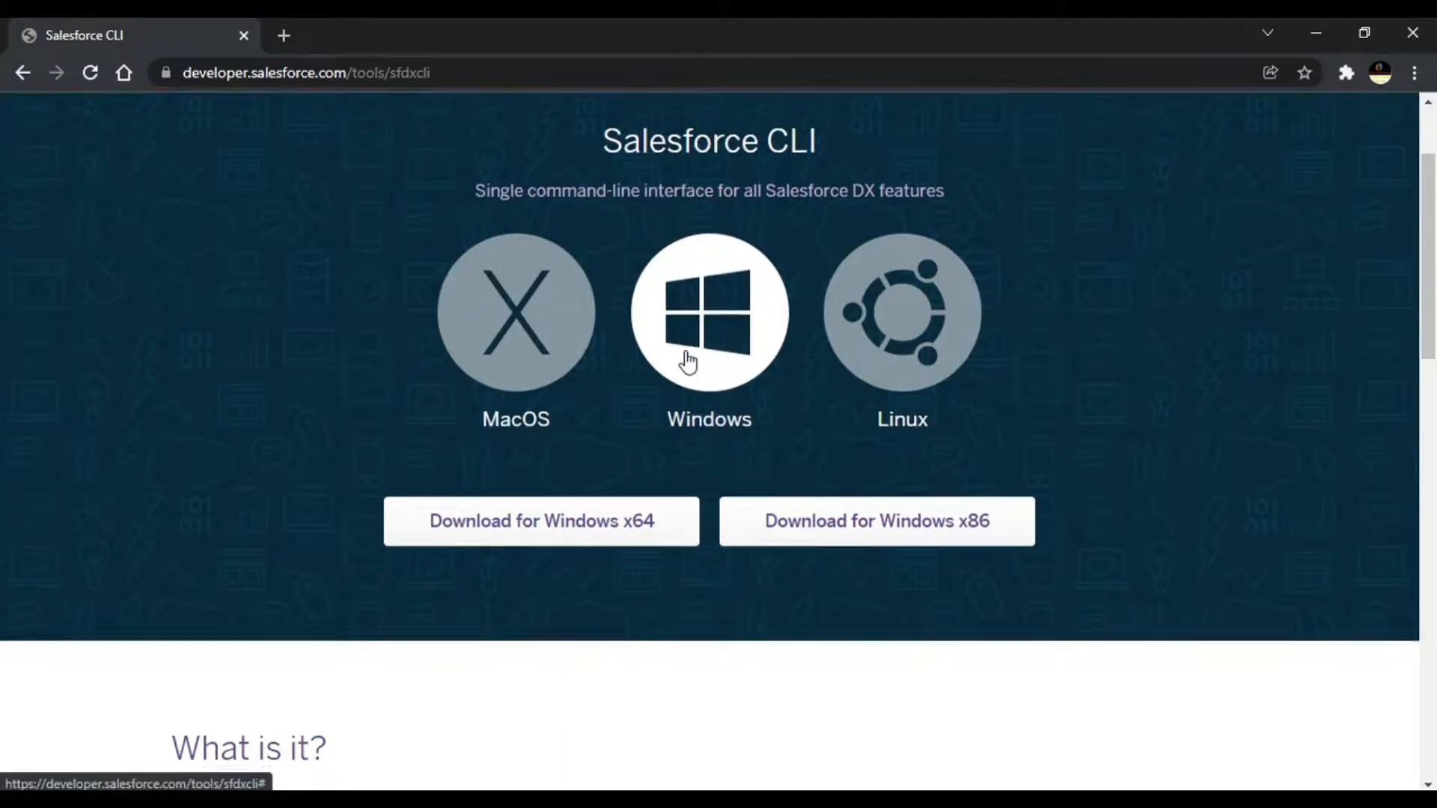
scroll("down", 3)
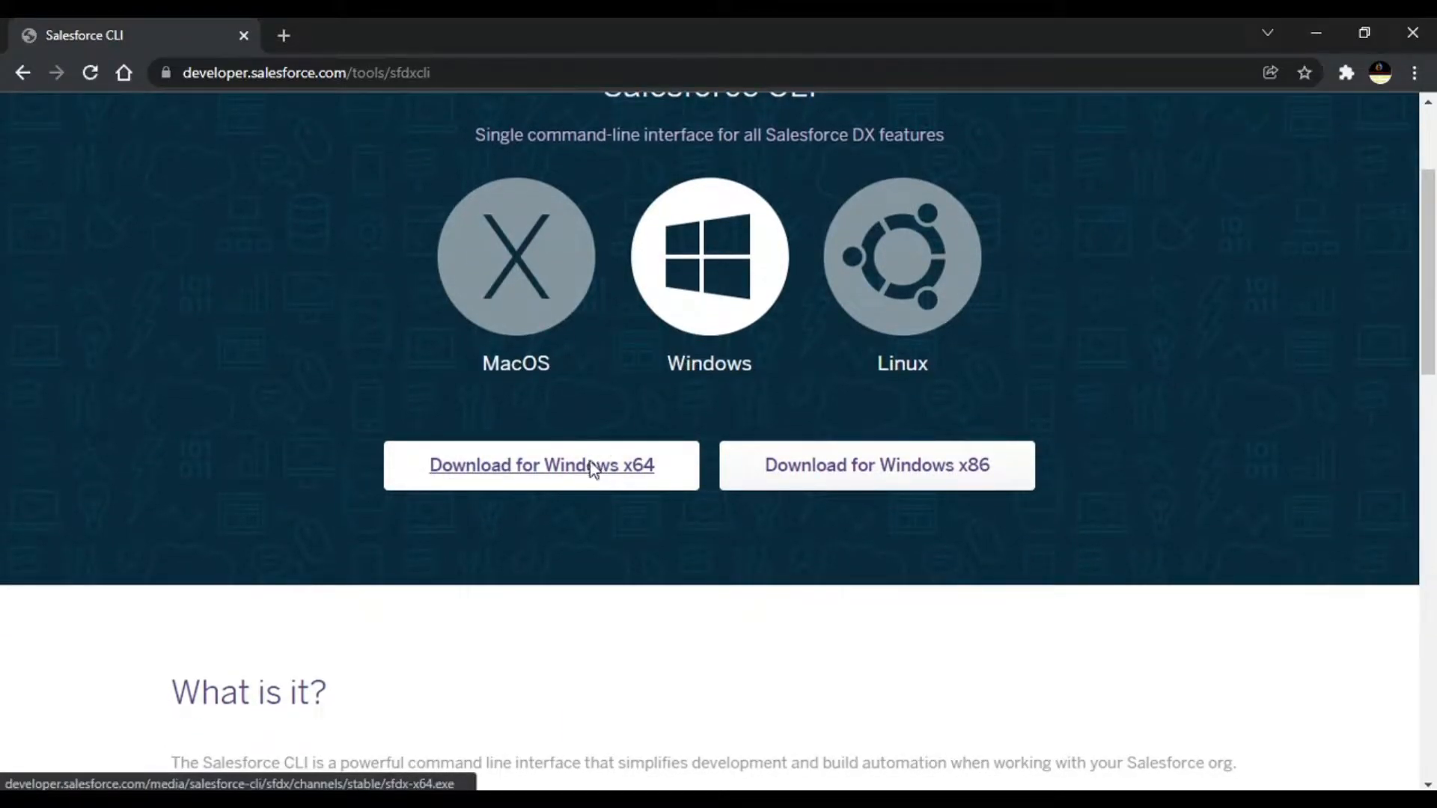
- Download the Windows x64 installer sfdx-x64 and save it to the Desktop
left_click(540, 464)
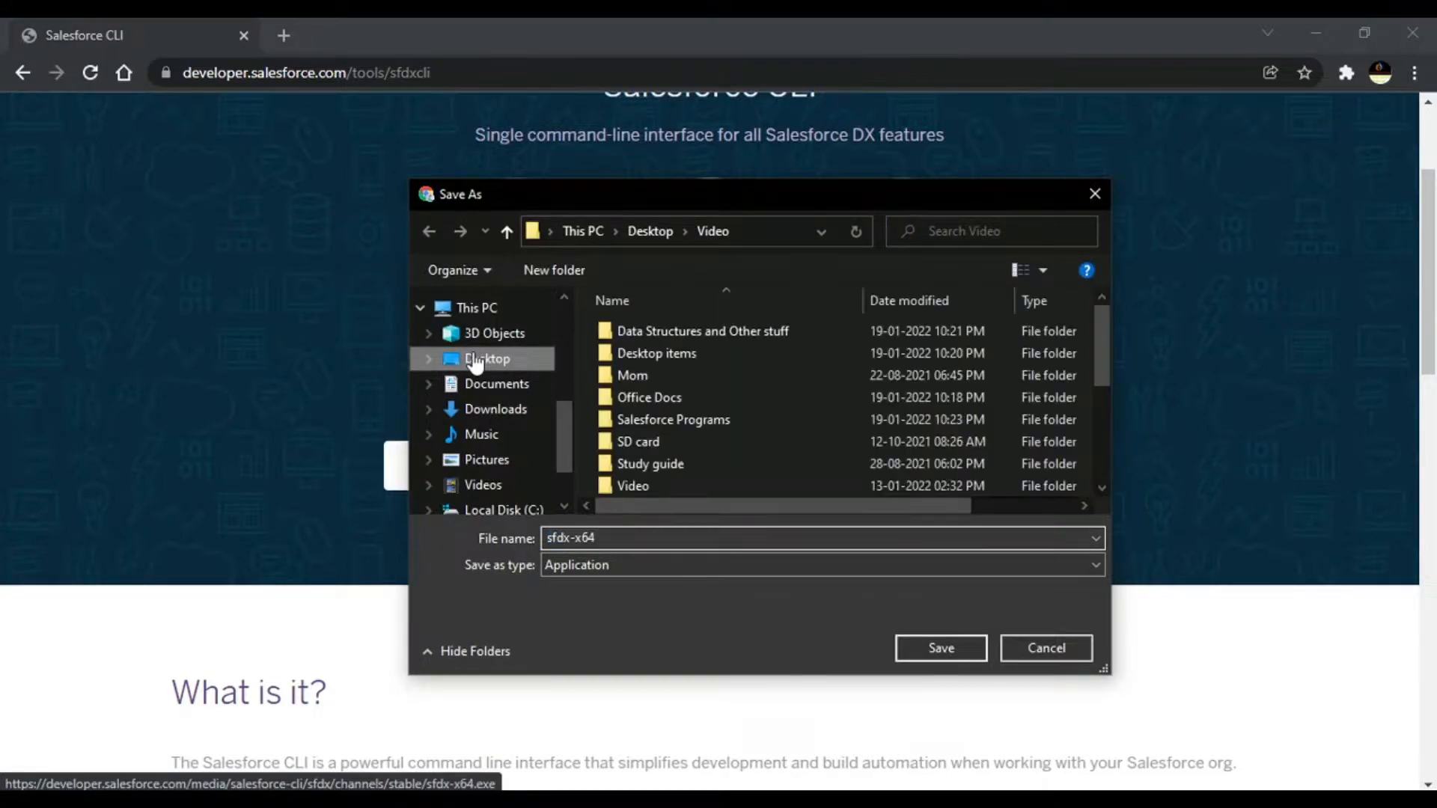
left_click(487, 357)
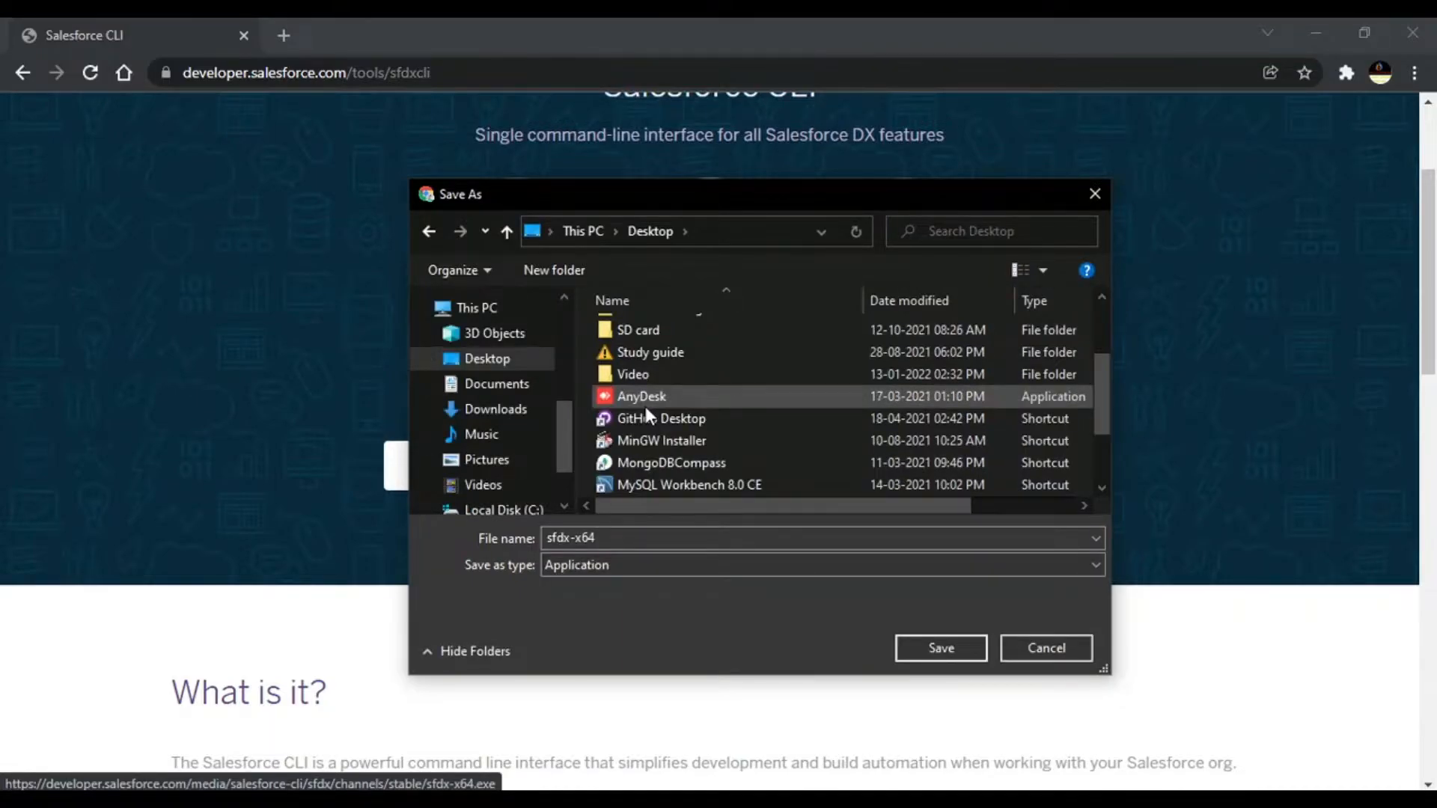
left_click(939, 649)
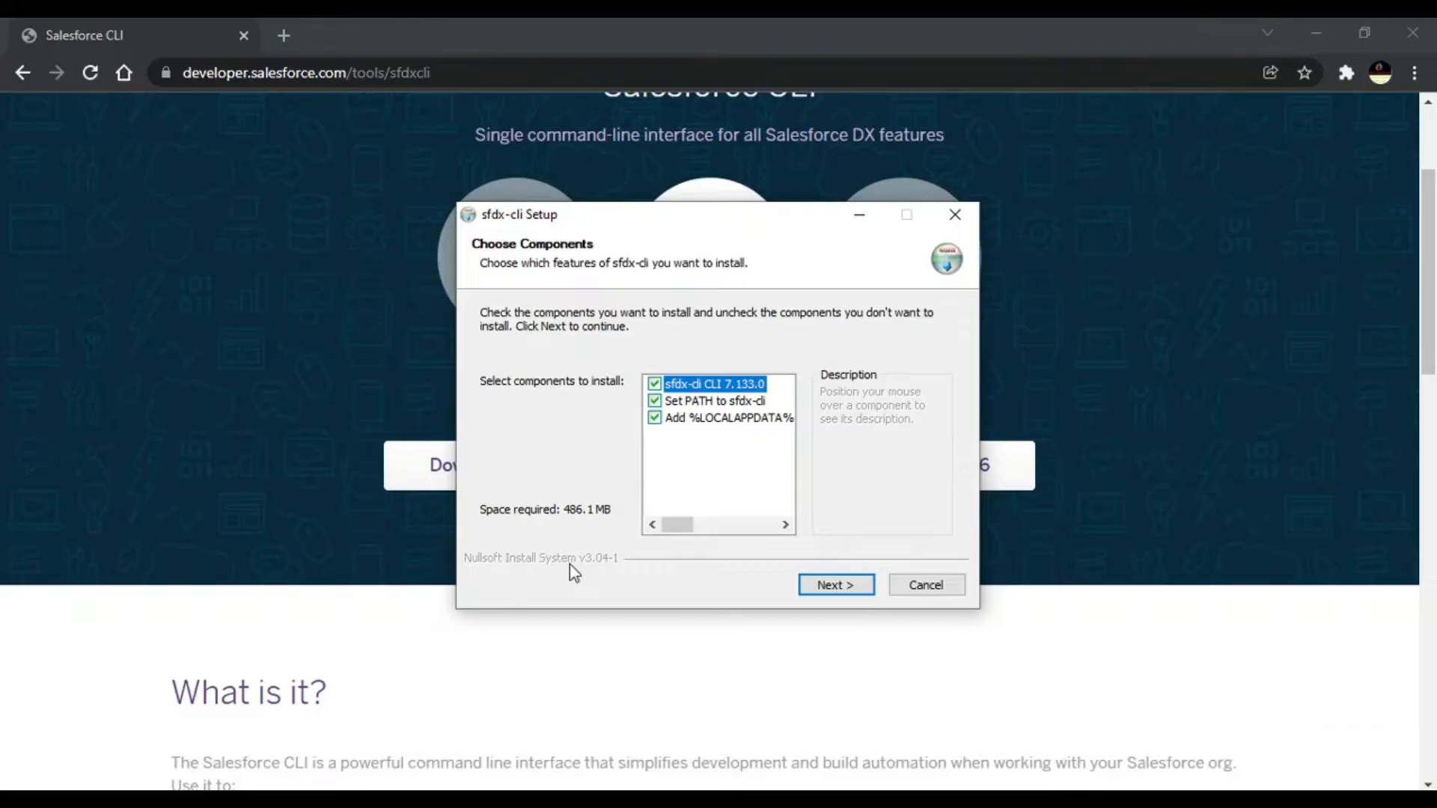
mouse_move(609, 439)
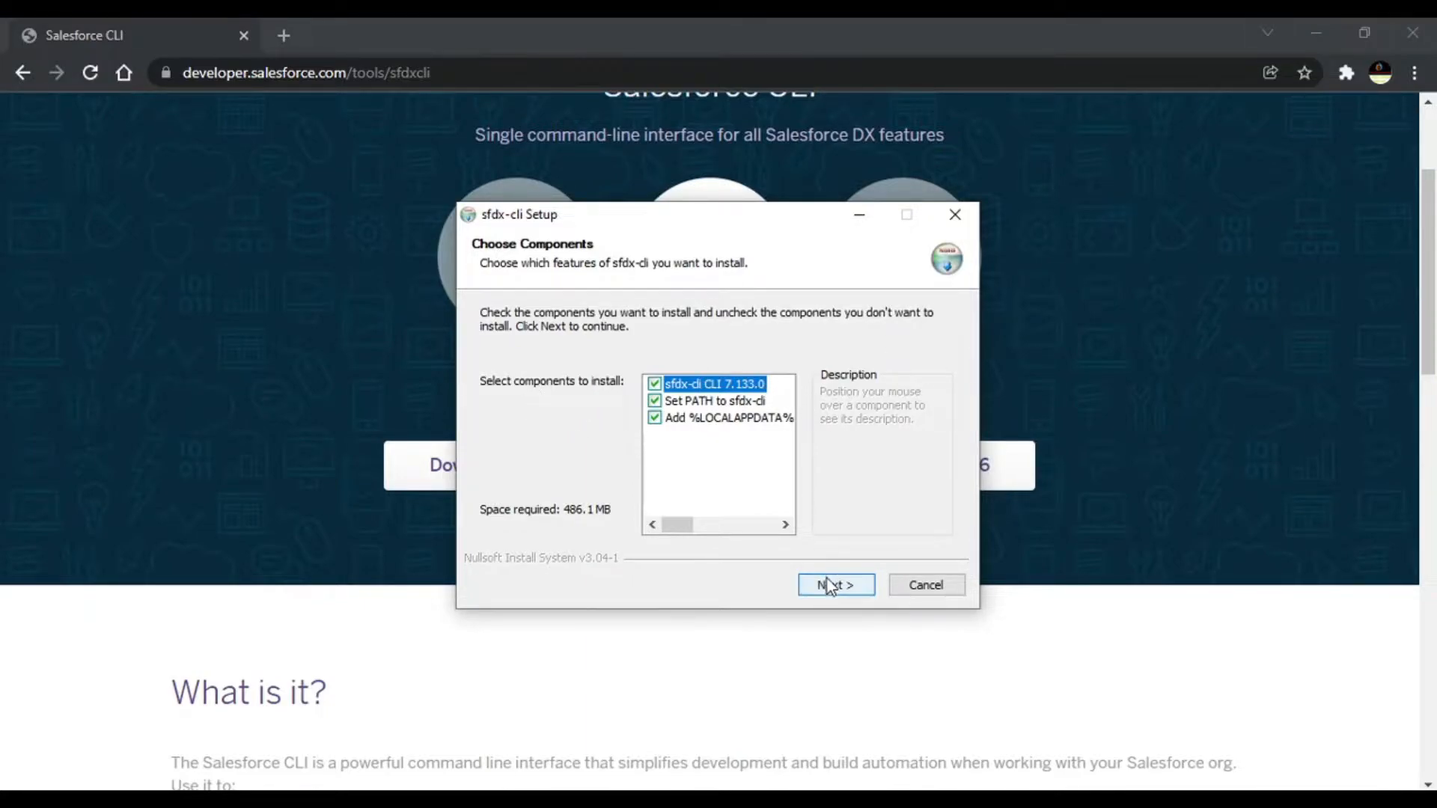
- Install sfdx-cli with all components into the default C:\Program Files\sfdx and close the finished setup
left_click(834, 586)
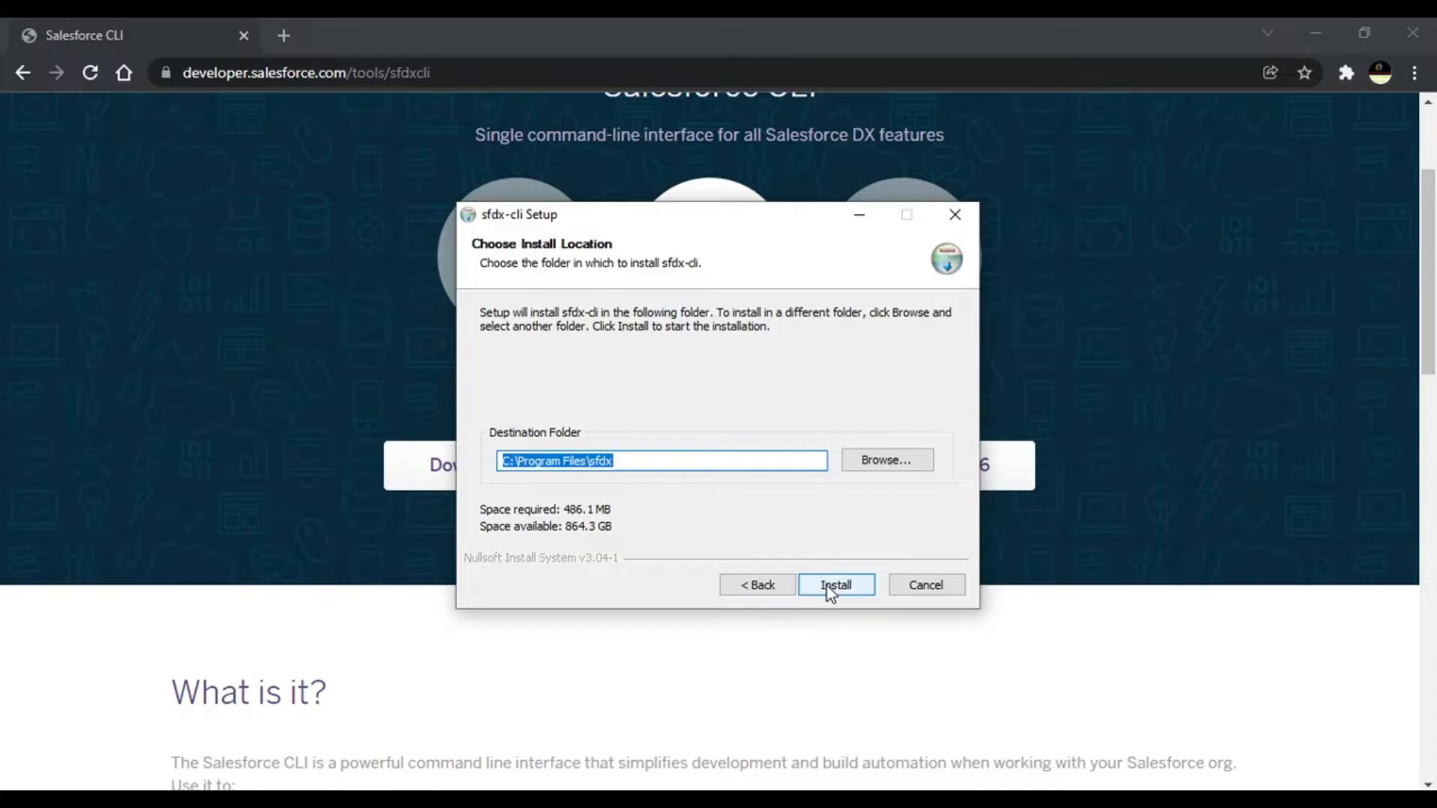
left_click(835, 585)
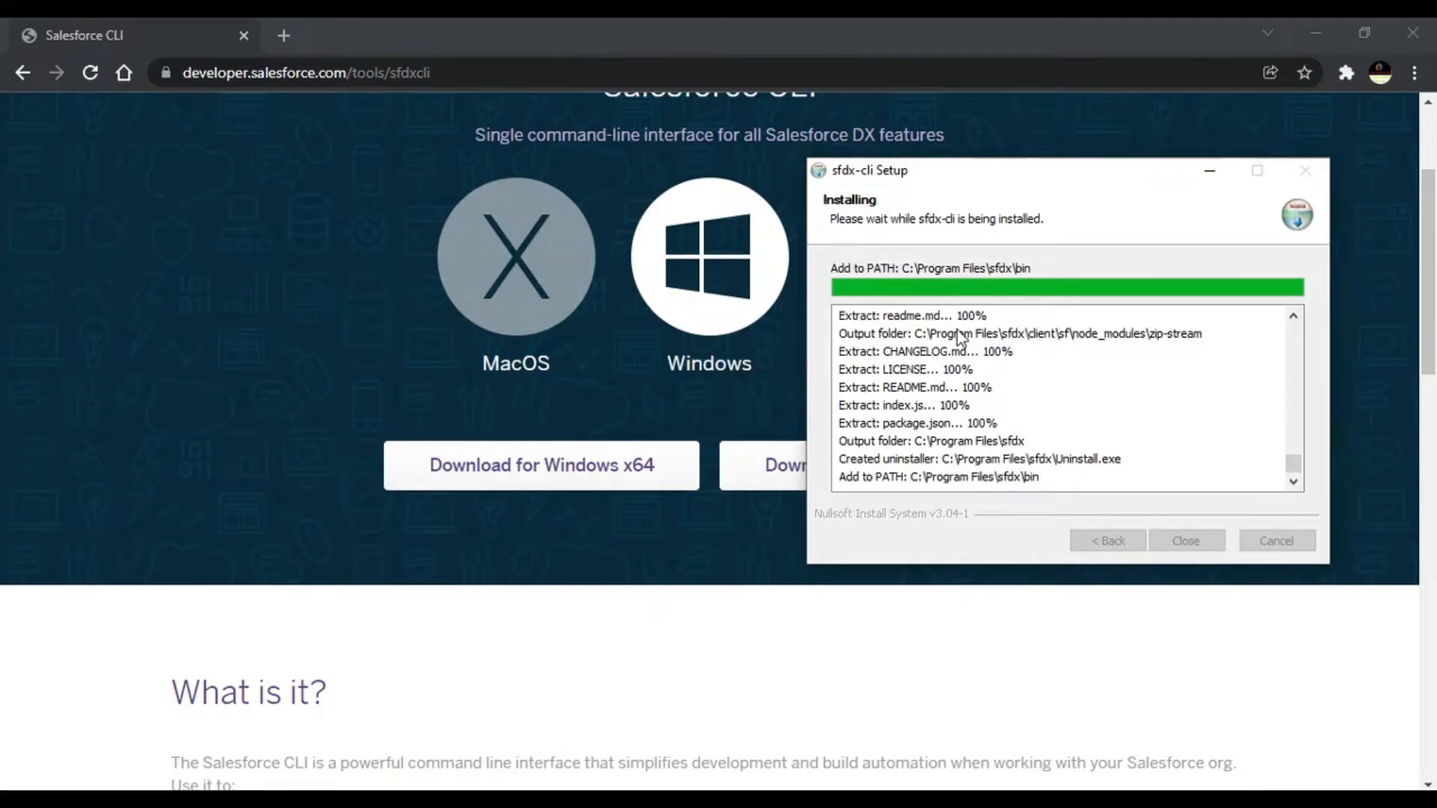
mouse_move(981, 323)
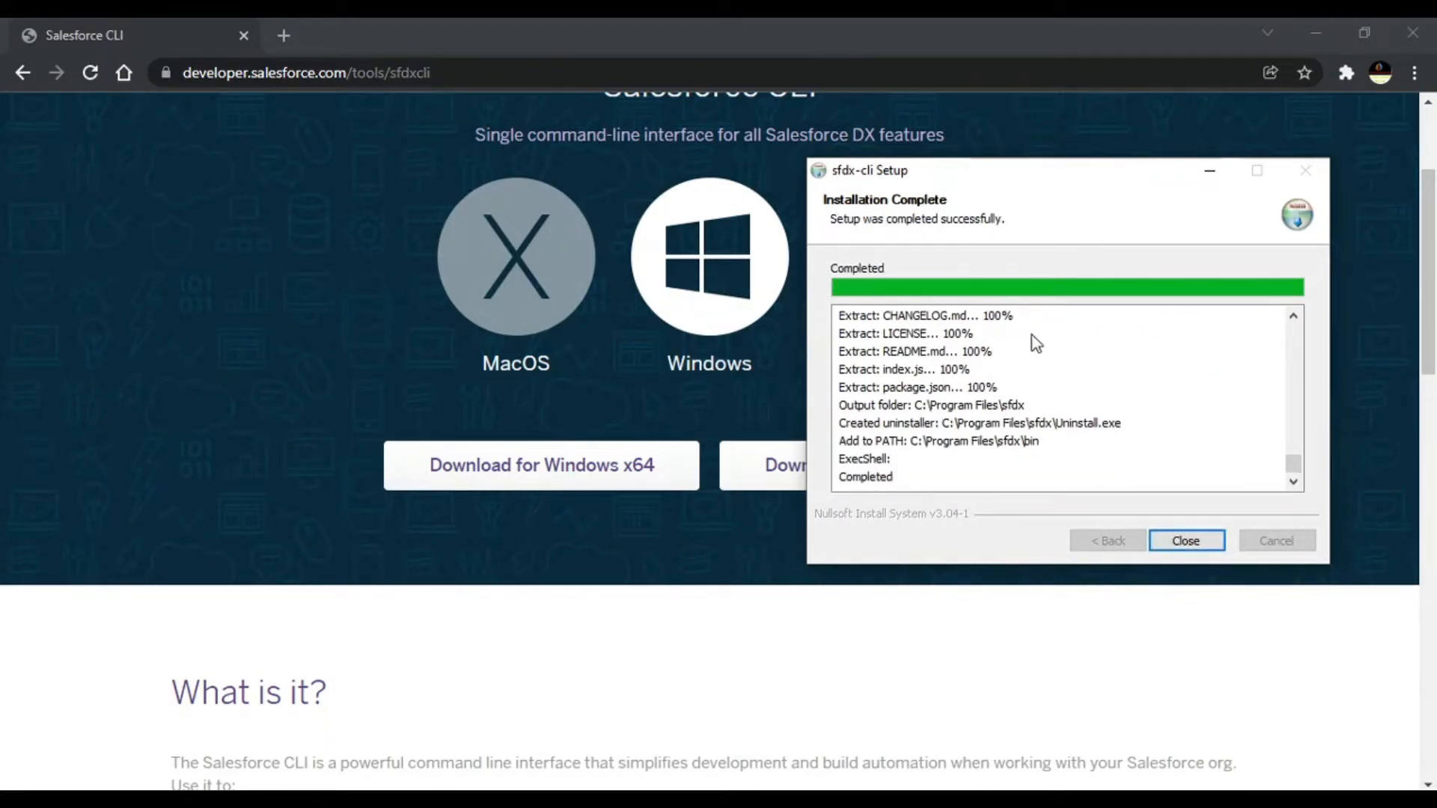
mouse_move(1052, 376)
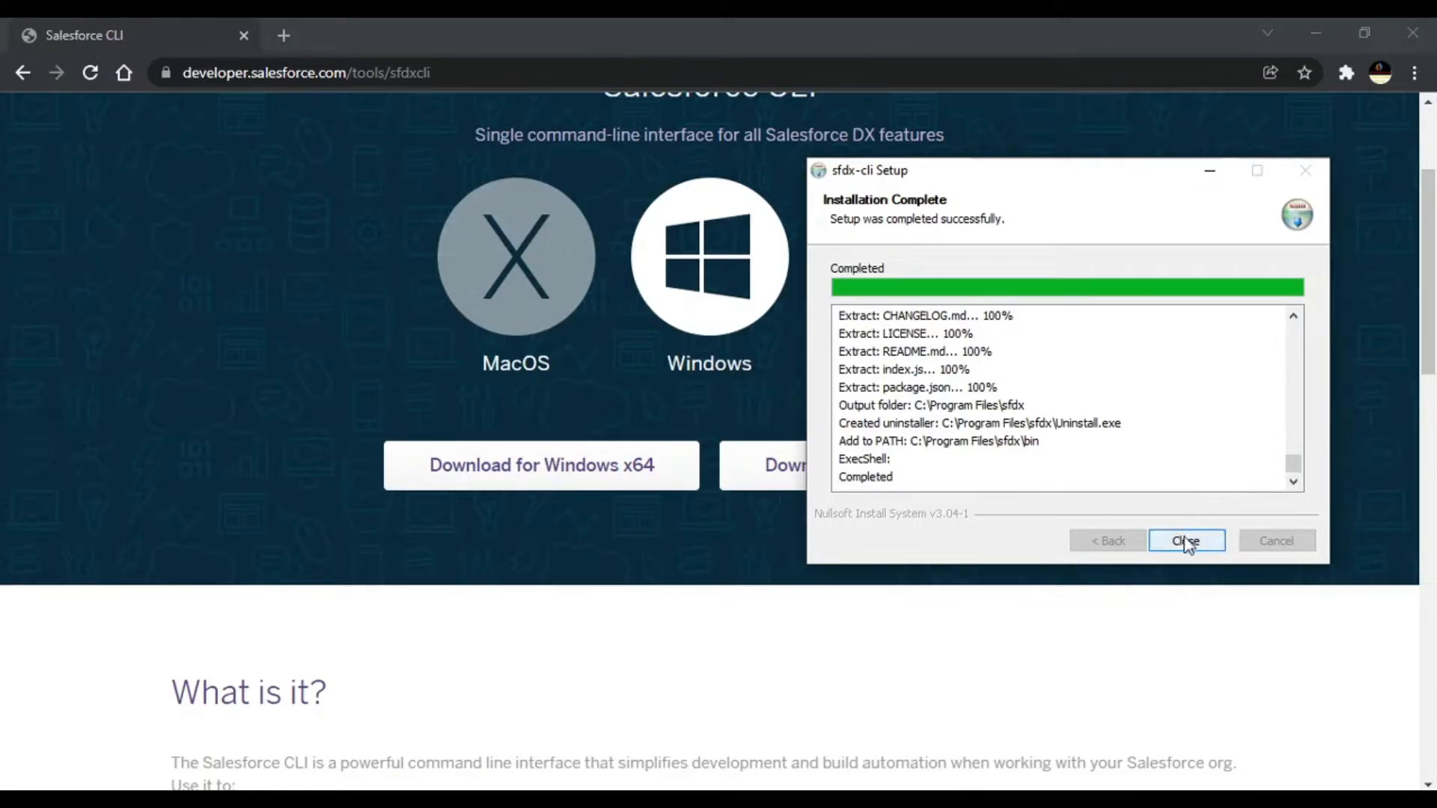
left_click(1186, 540)
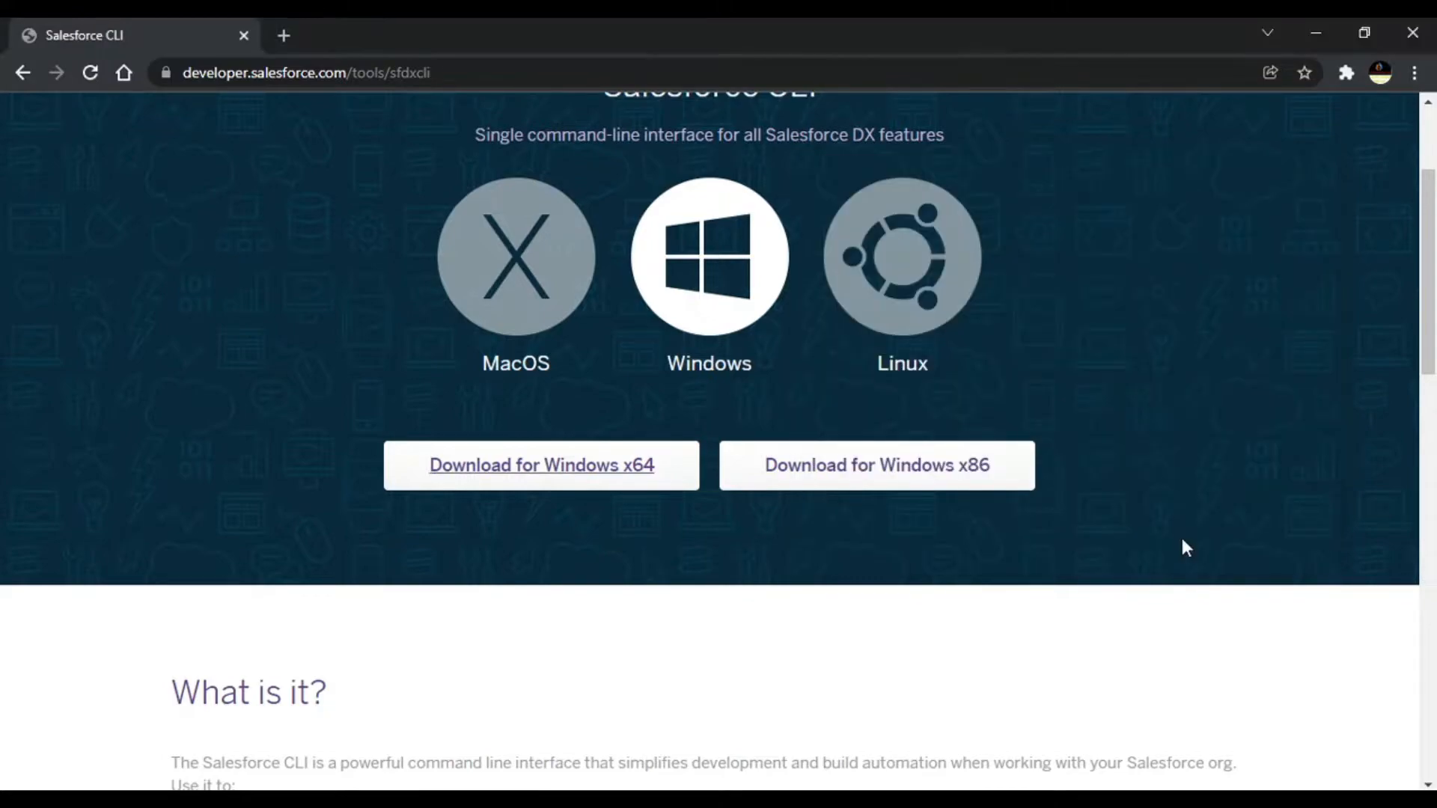
mouse_move(380, 786)
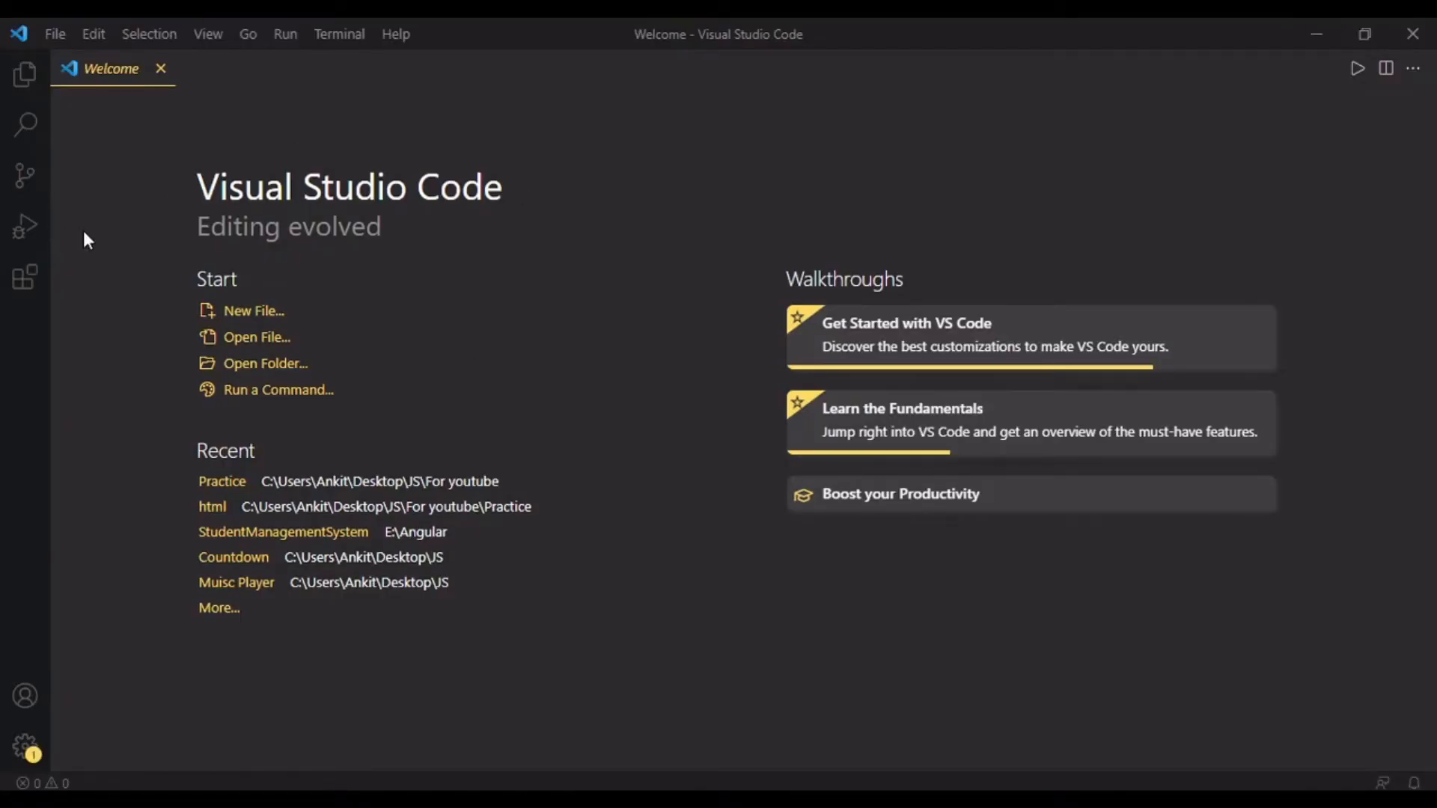
mouse_move(26, 278)
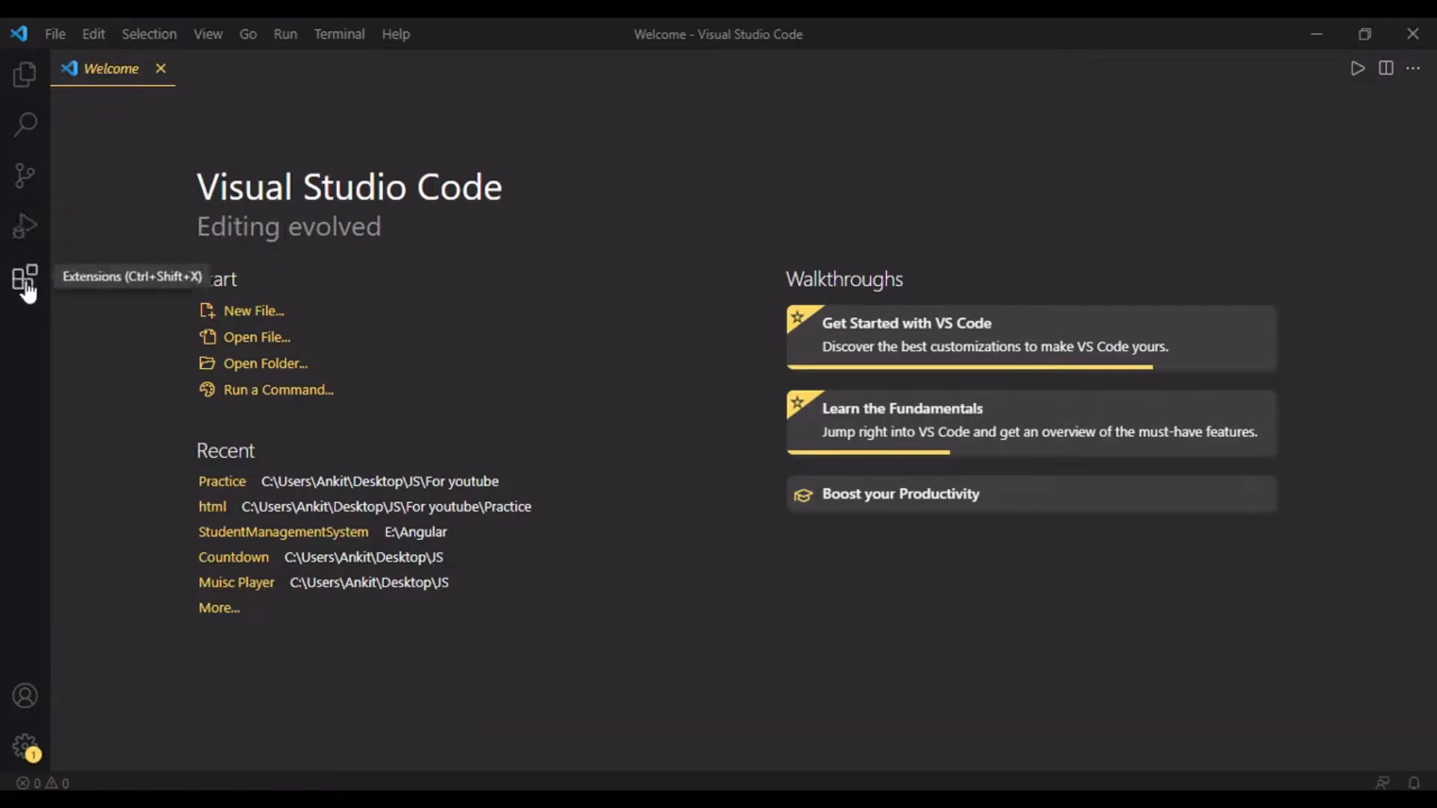
- Search the Extensions marketplace for 'salesforce exten' to list the Salesforce Extension Pack
left_click(25, 278)
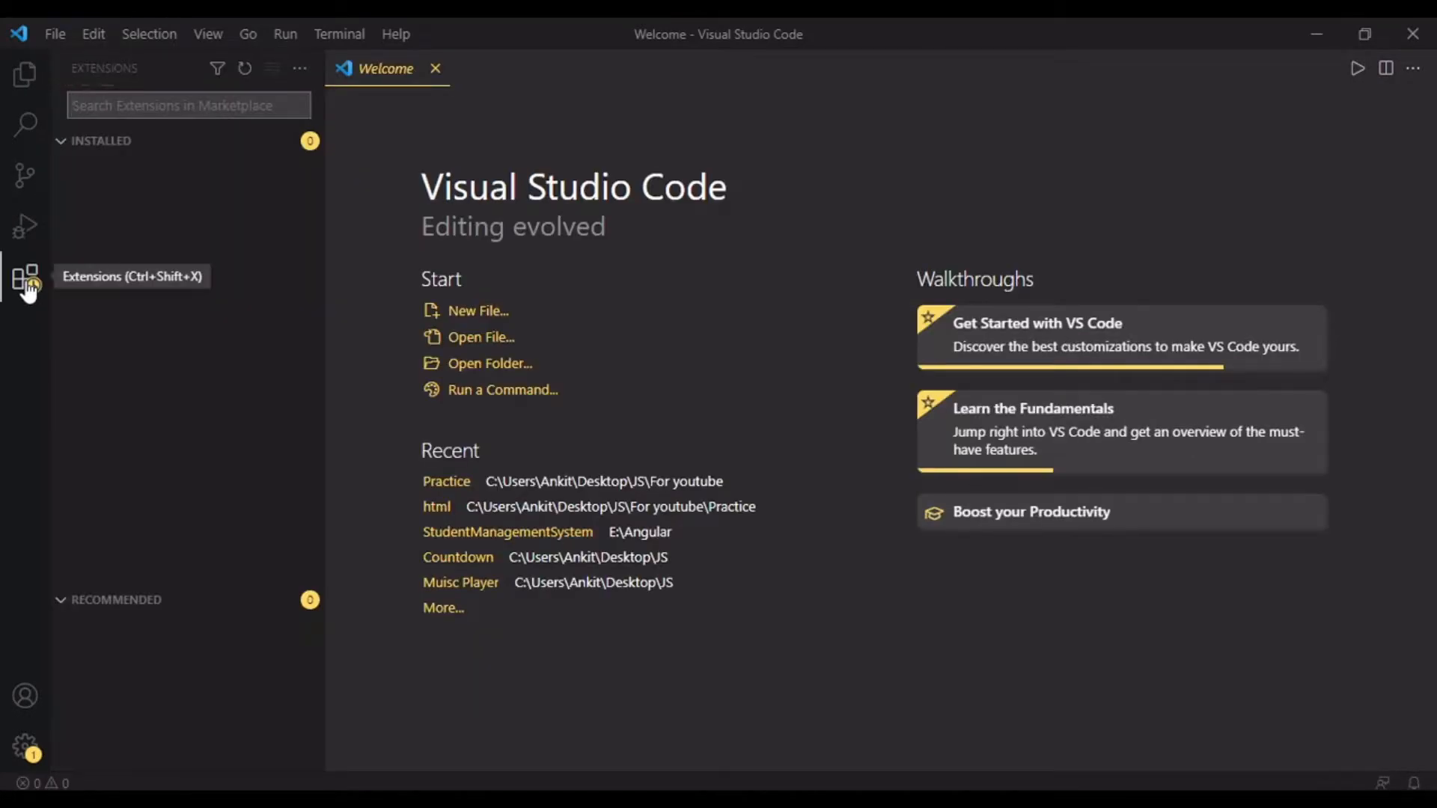
left_click(25, 275)
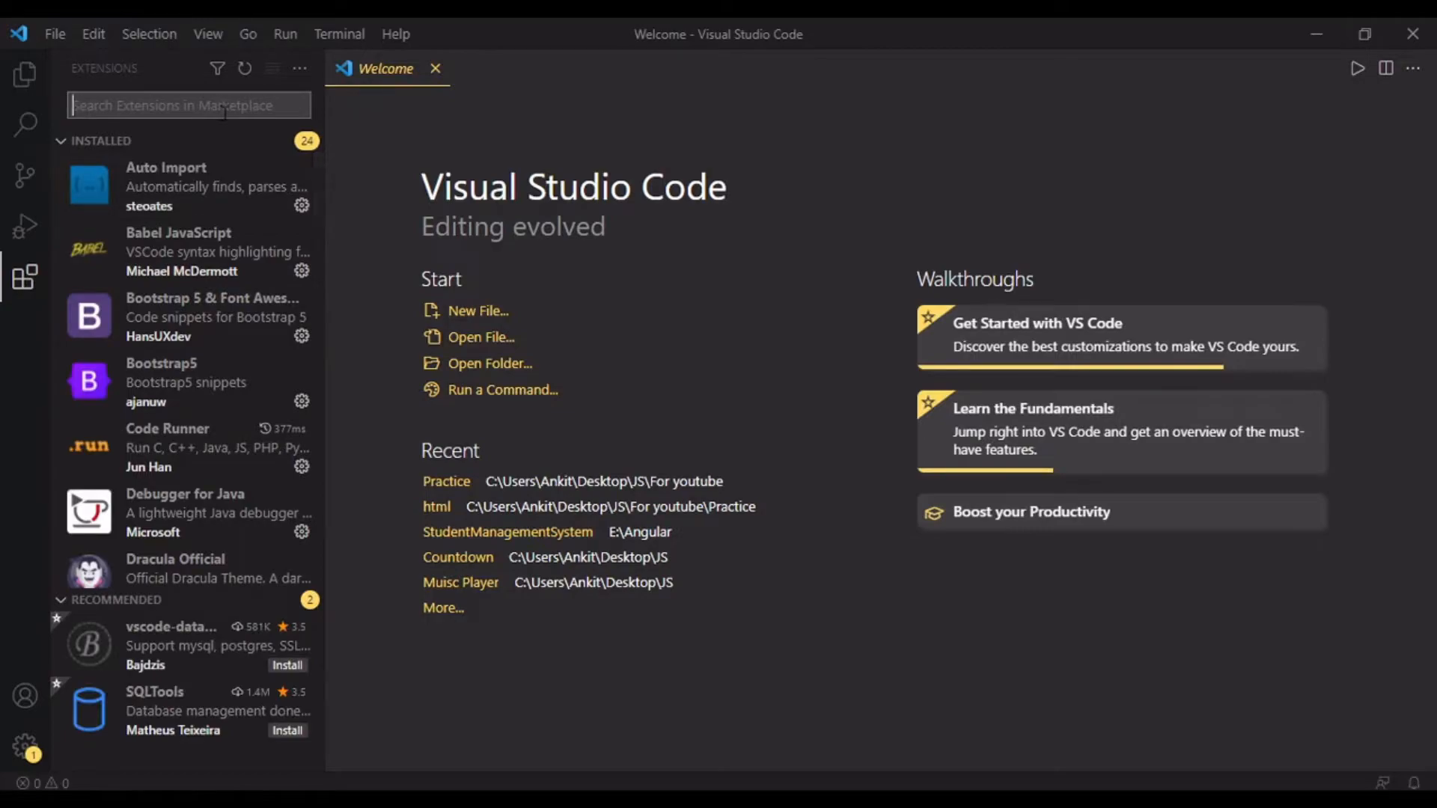
type("s")
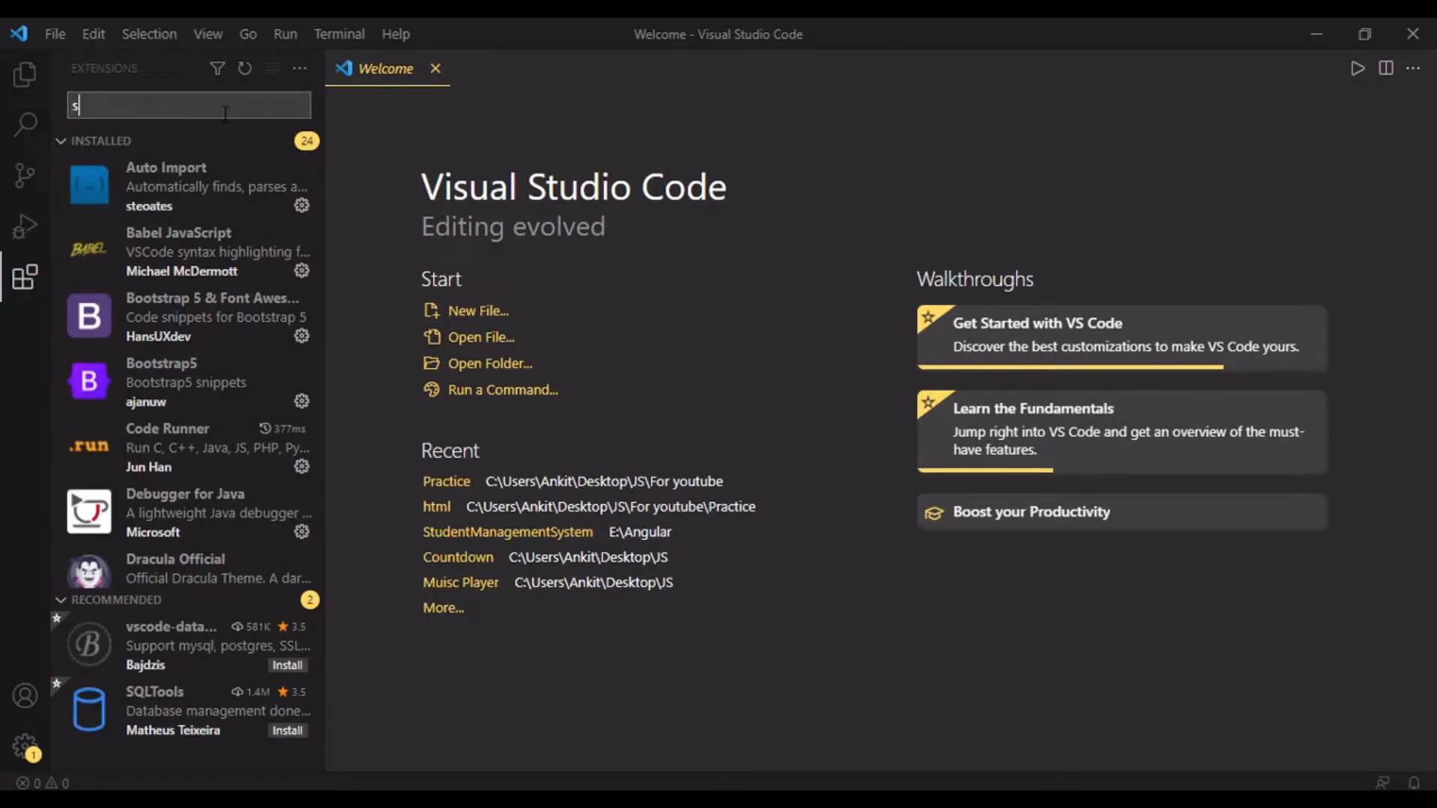
type("alesforce e")
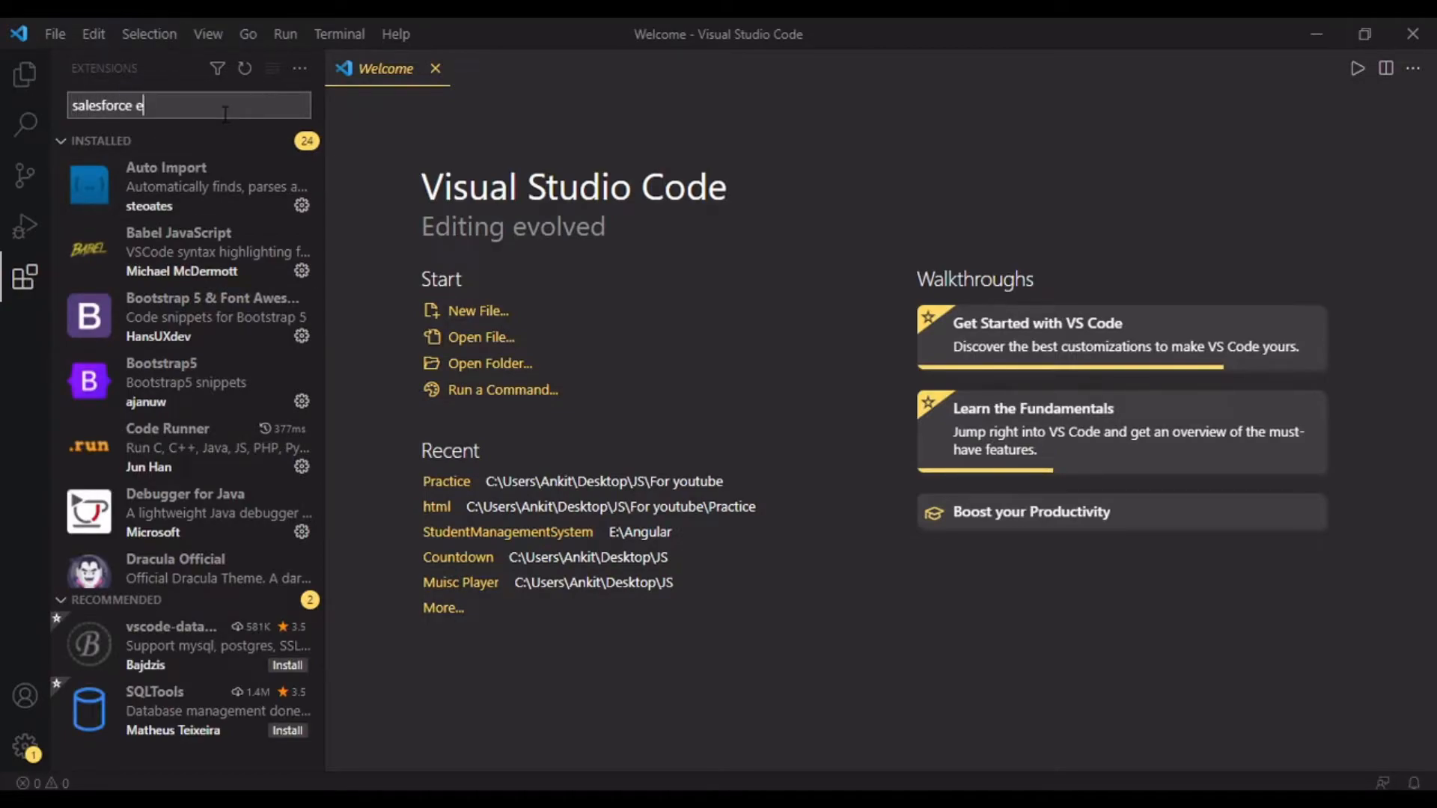
type("xten")
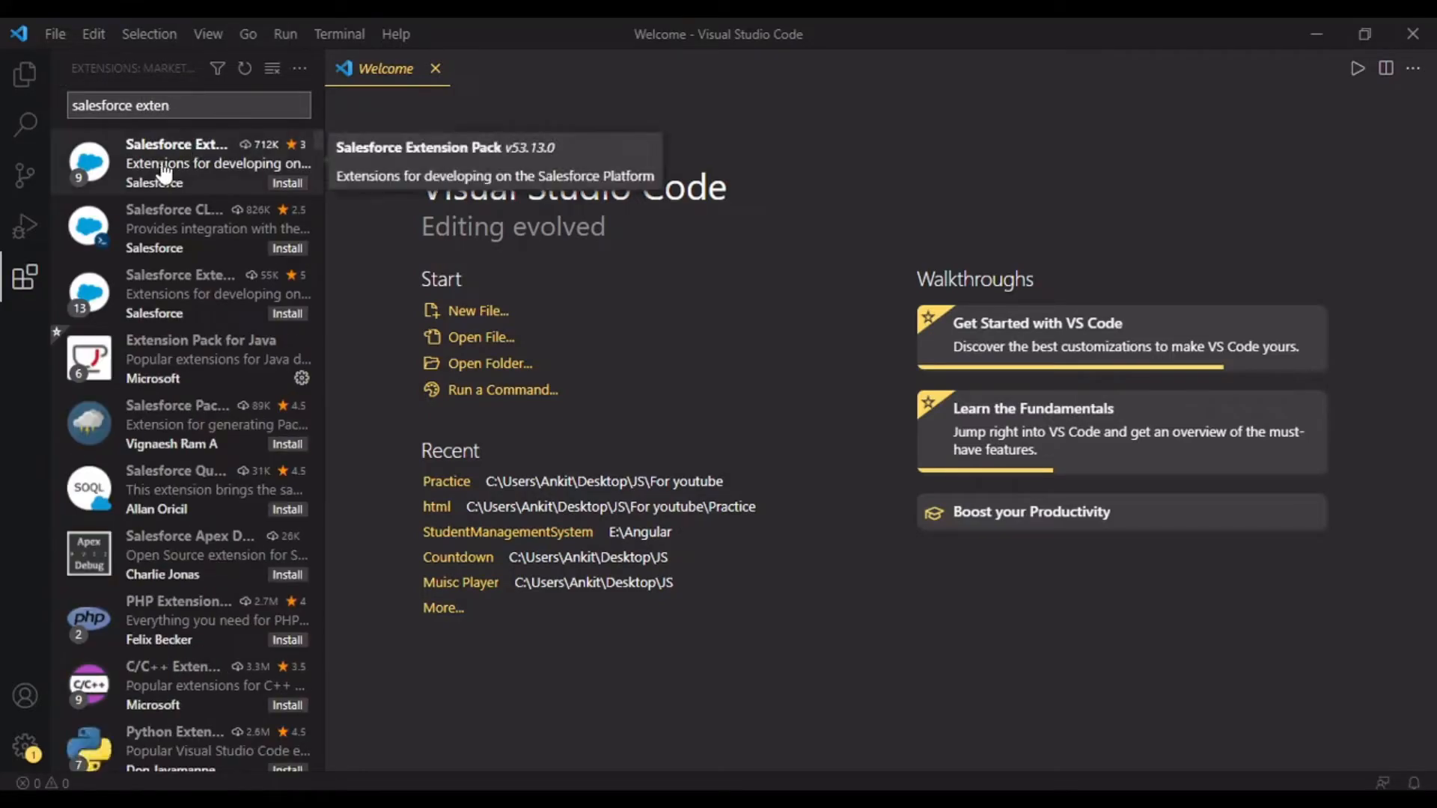
- Review the extensions bundled in the Salesforce Extension Pack and install the pack
left_click(183, 163)
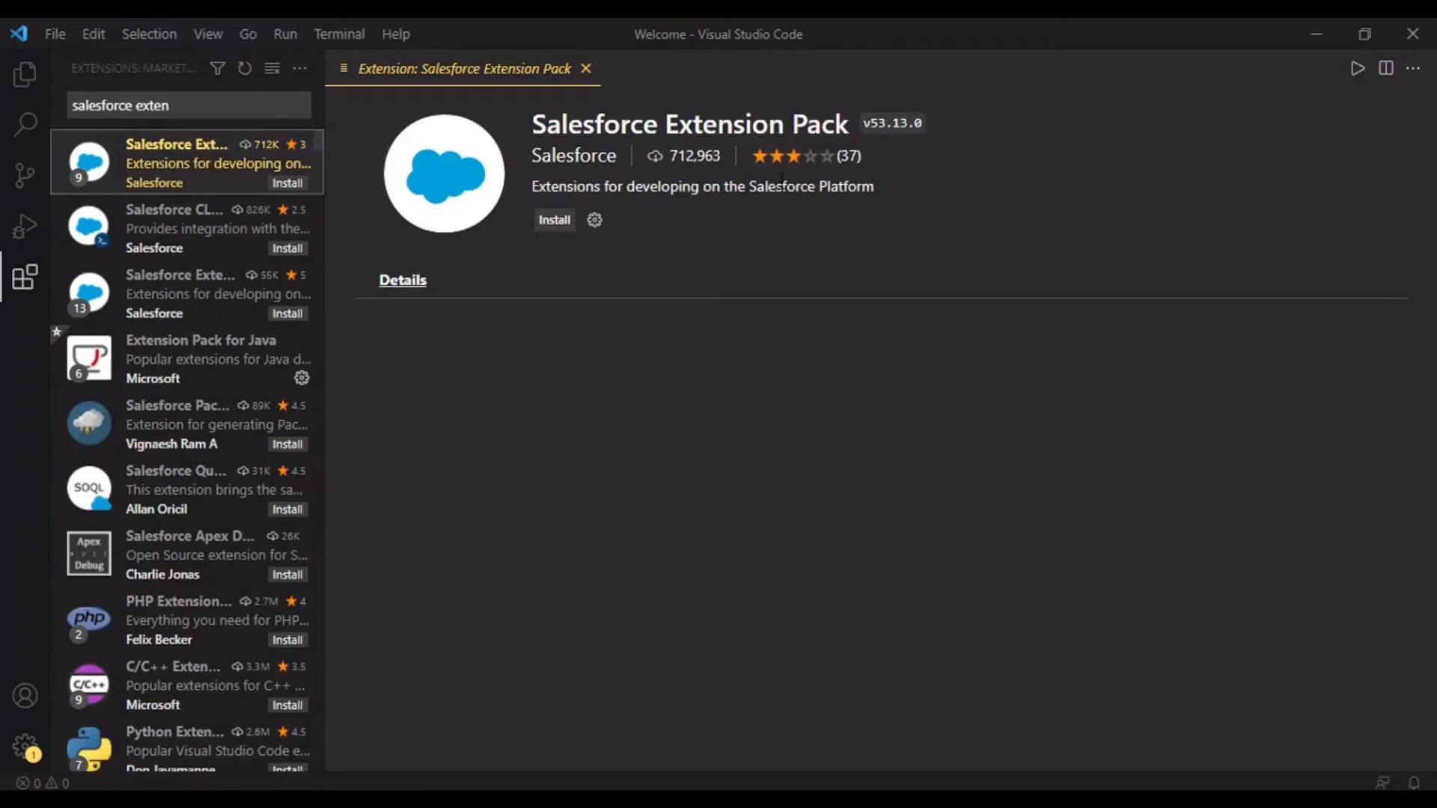
left_click(401, 279)
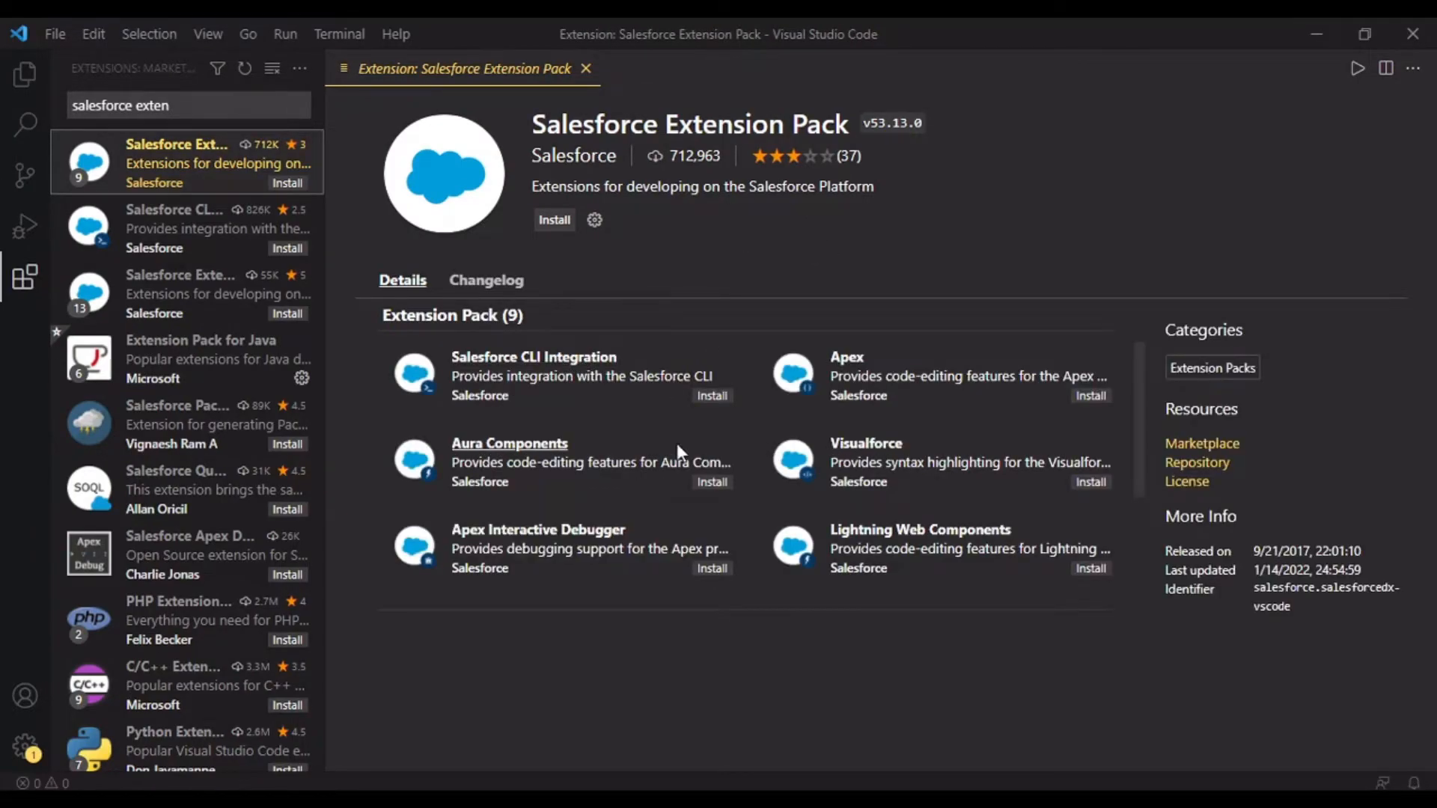
scroll("down", 3)
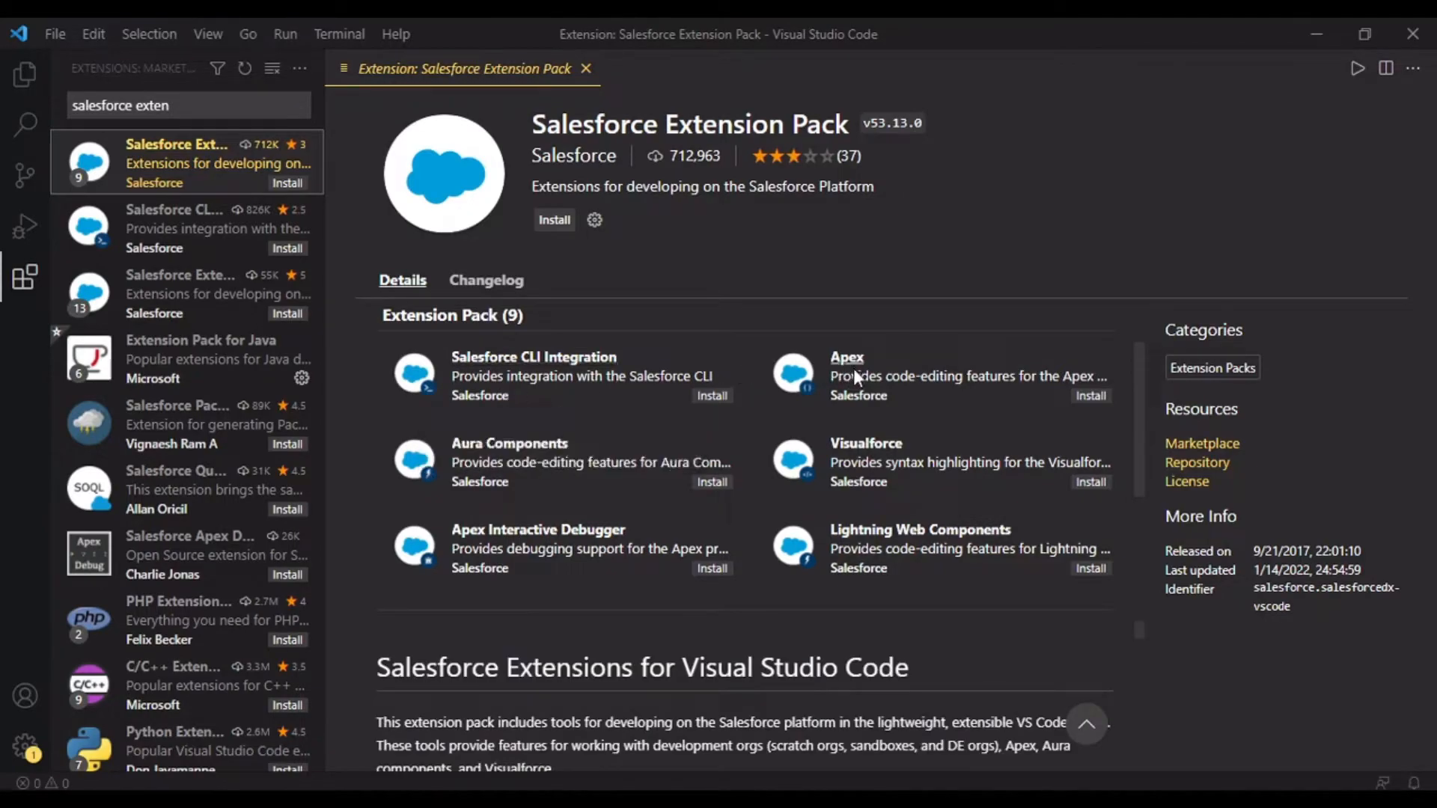
mouse_move(1150, 341)
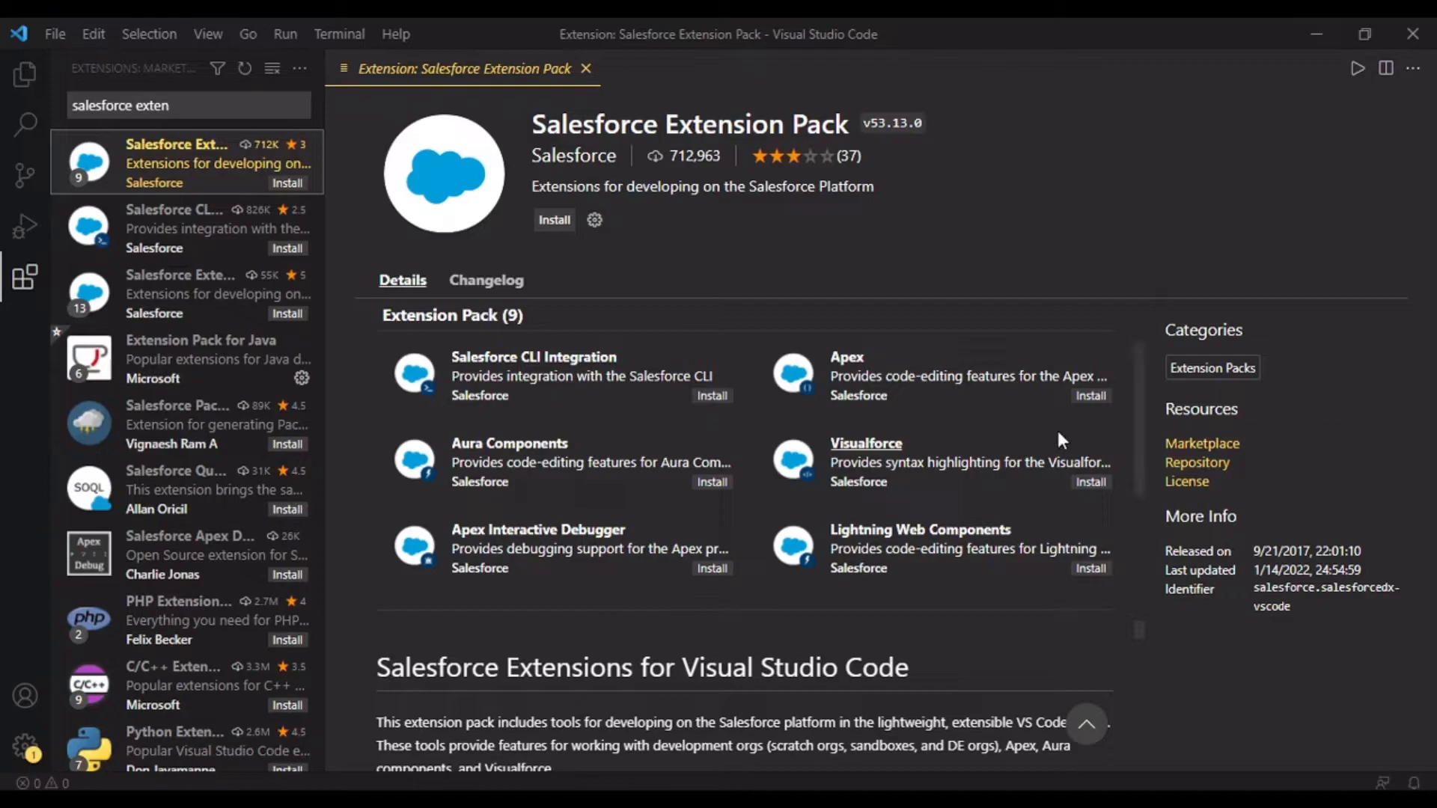
scroll("down", 3)
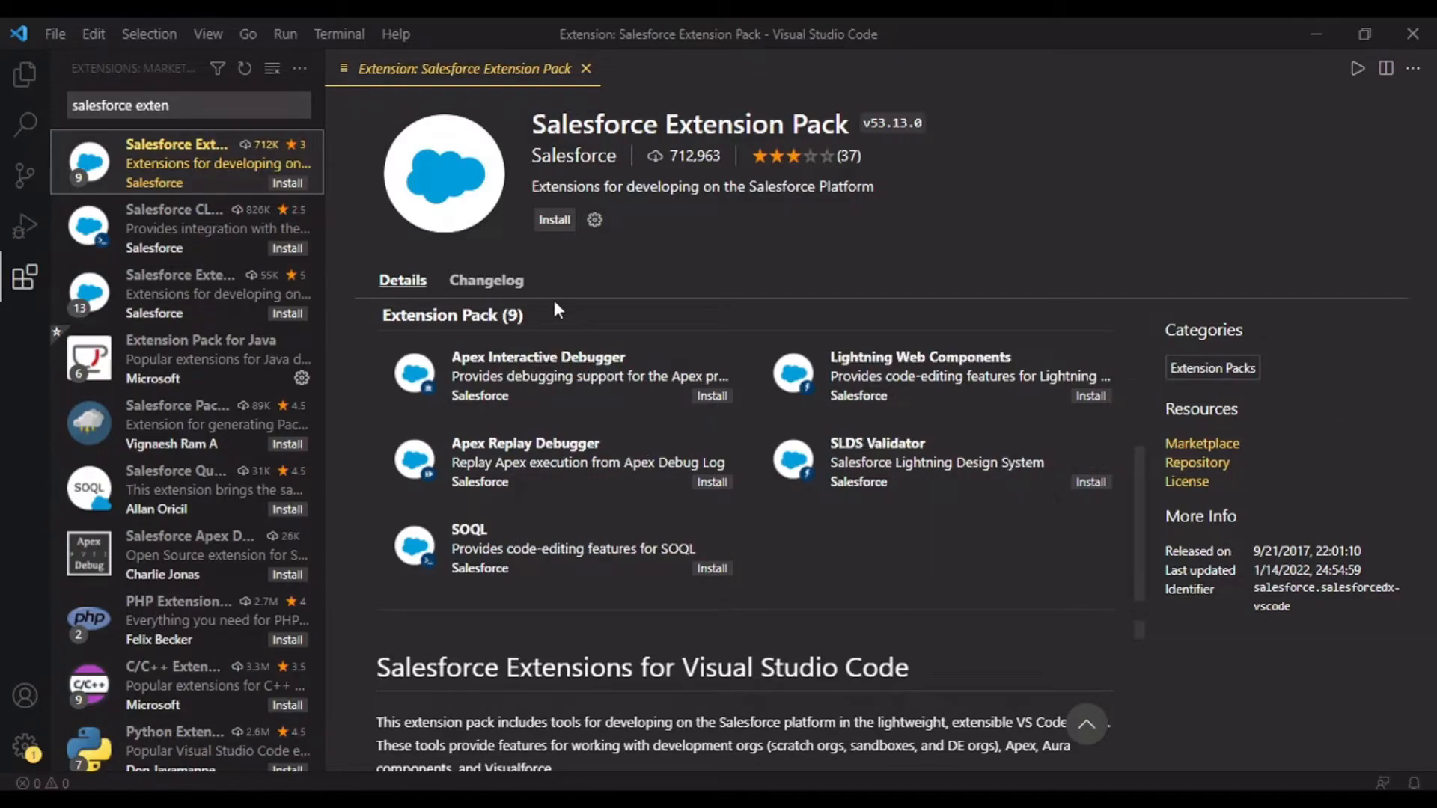
mouse_move(554, 220)
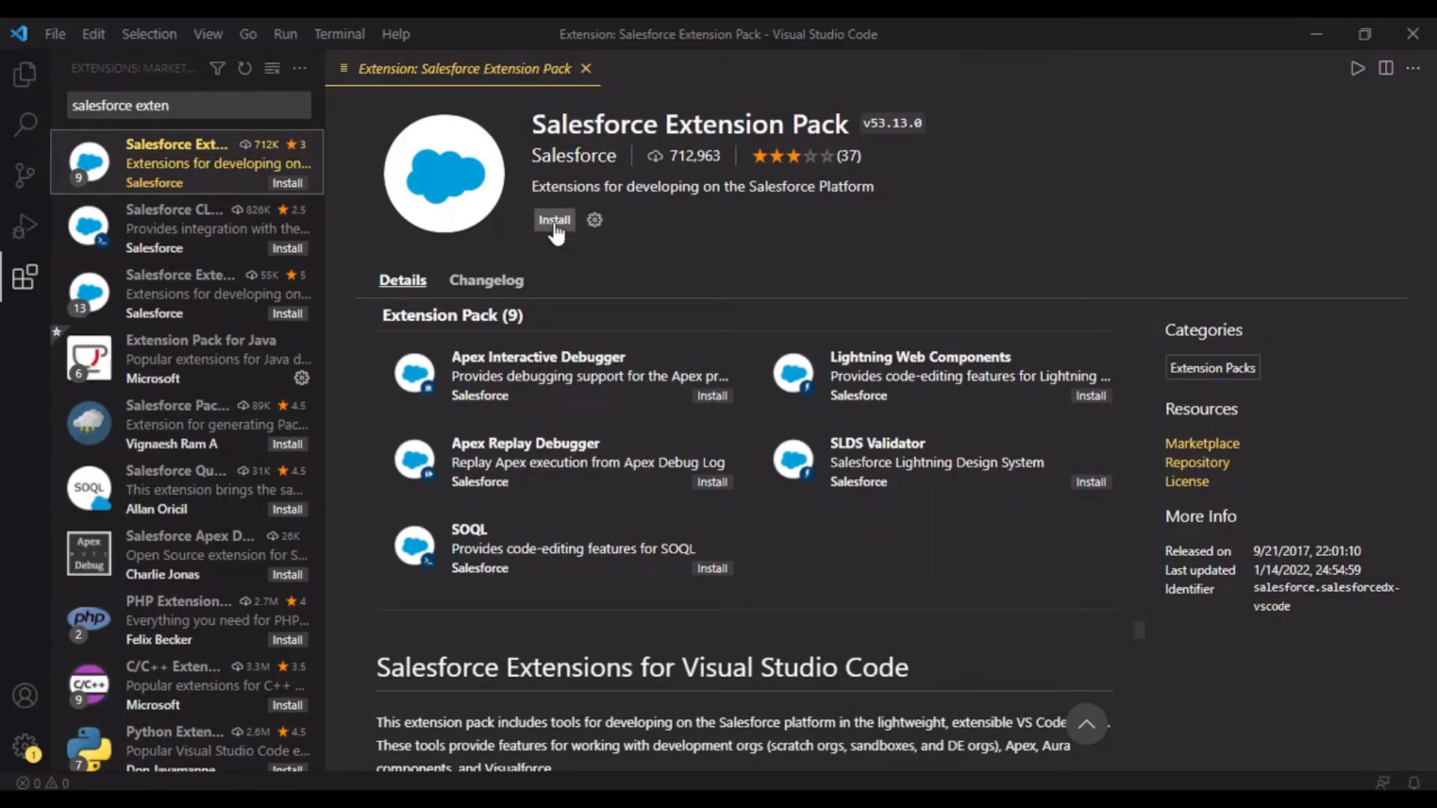
left_click(553, 220)
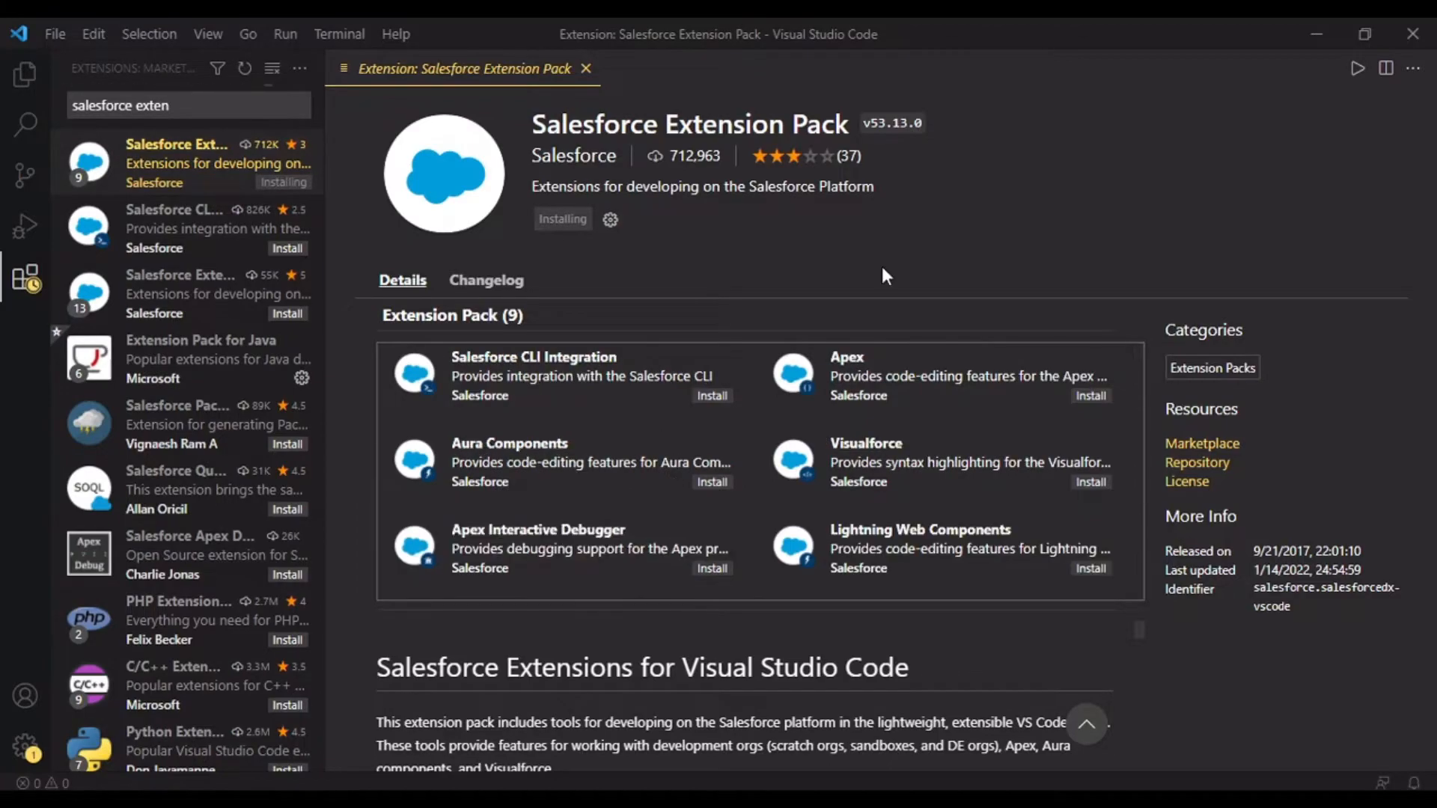
mouse_move(818, 246)
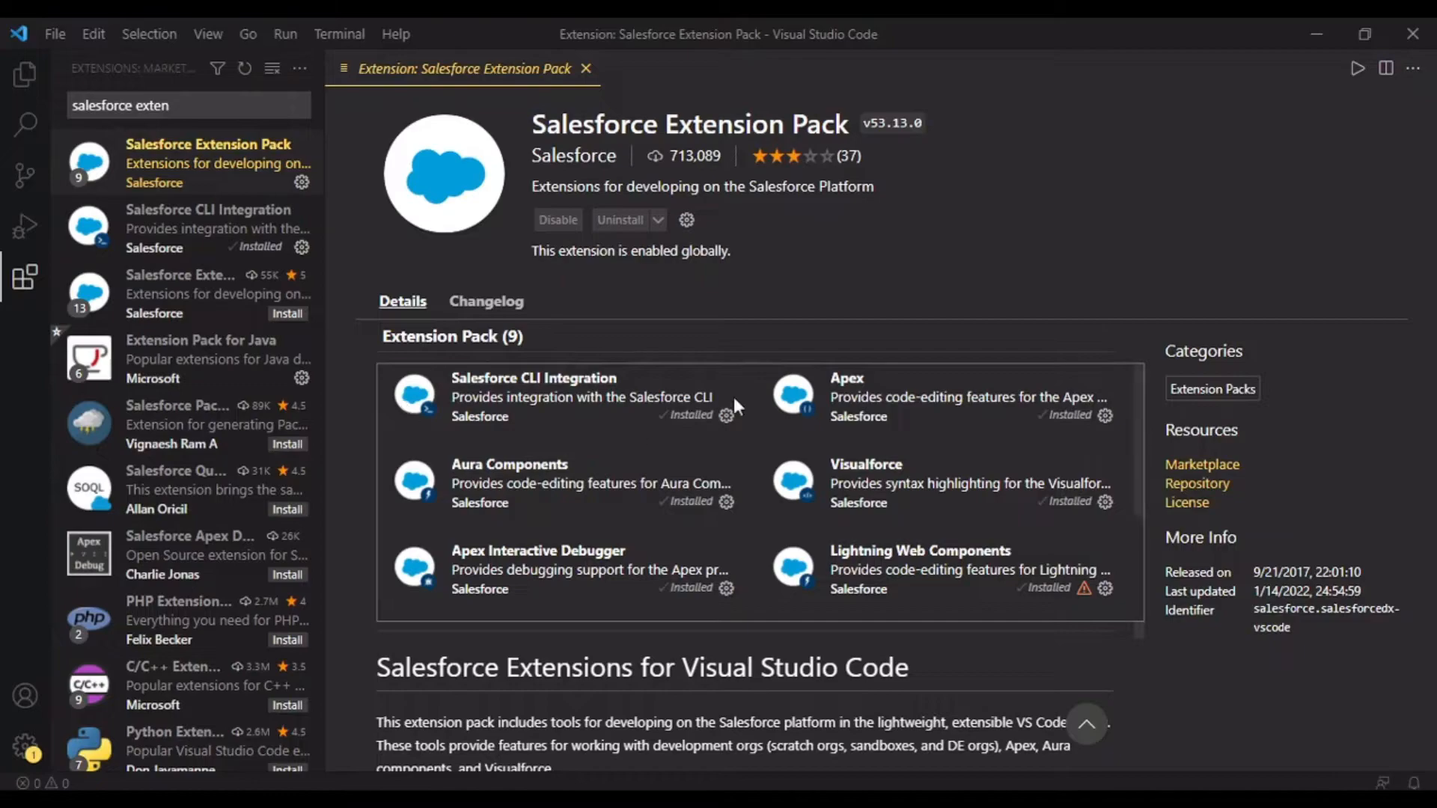
mouse_move(26, 75)
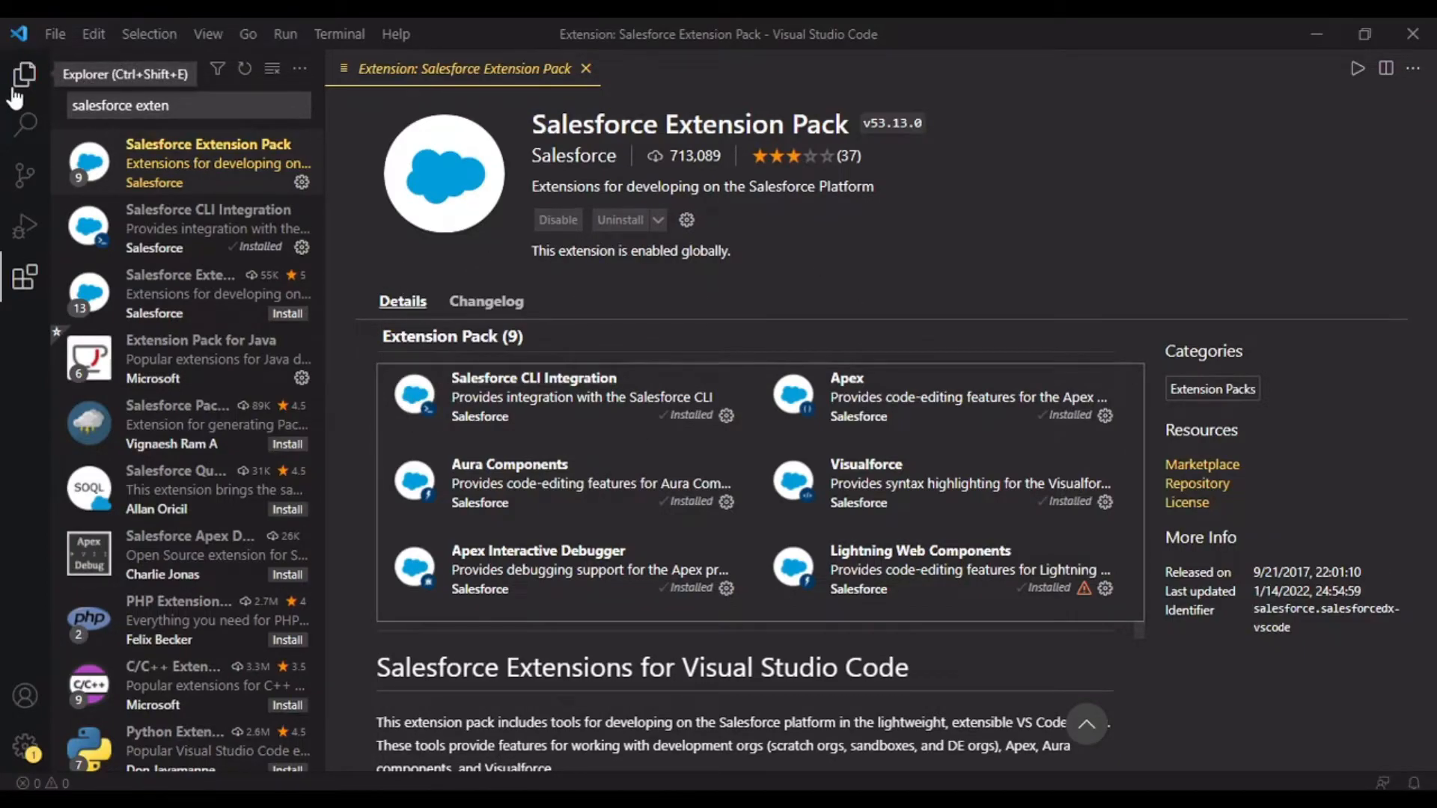
- Return to the Explorer, close the extension tab and open the Salesforce Programs folder as the workspace
left_click(25, 73)
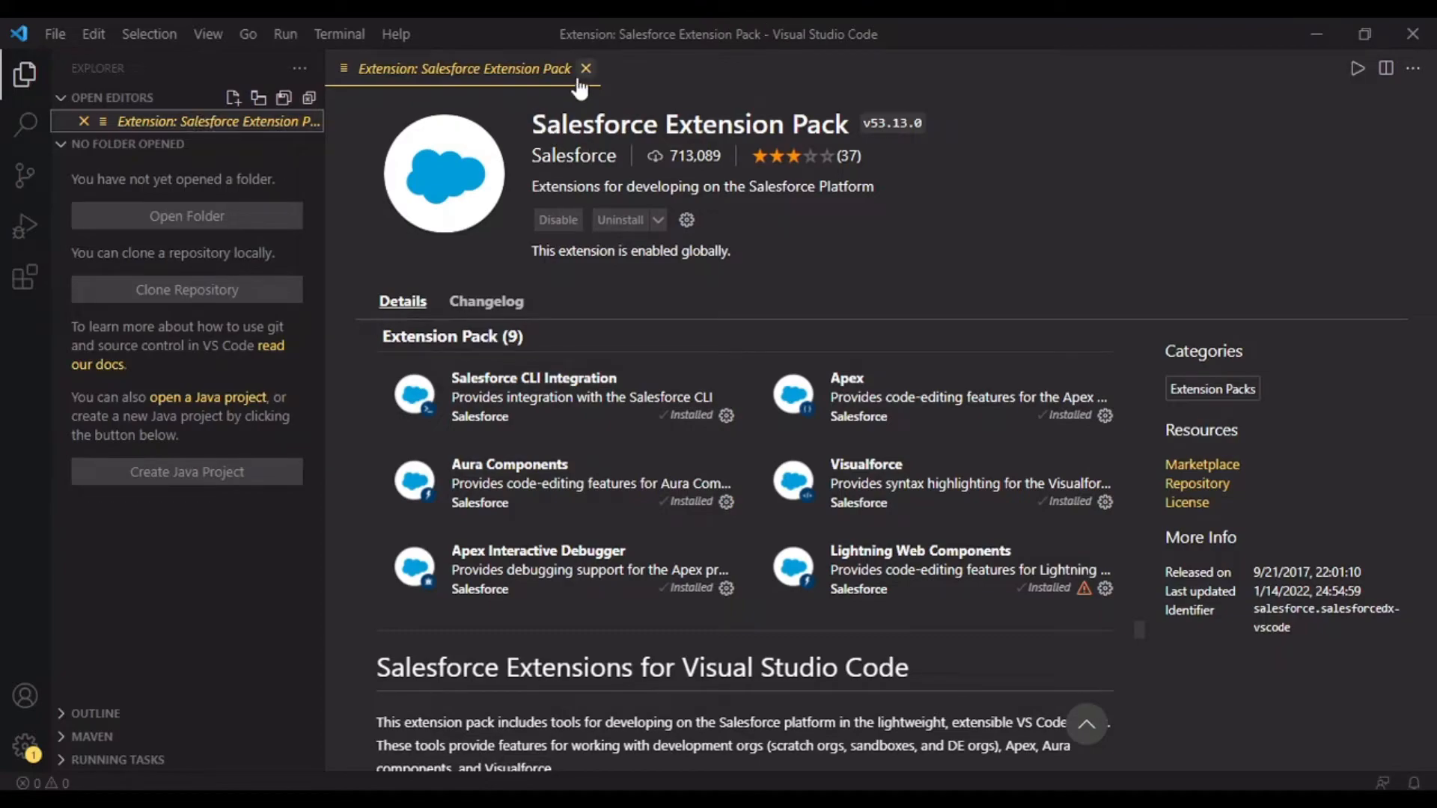
left_click(585, 69)
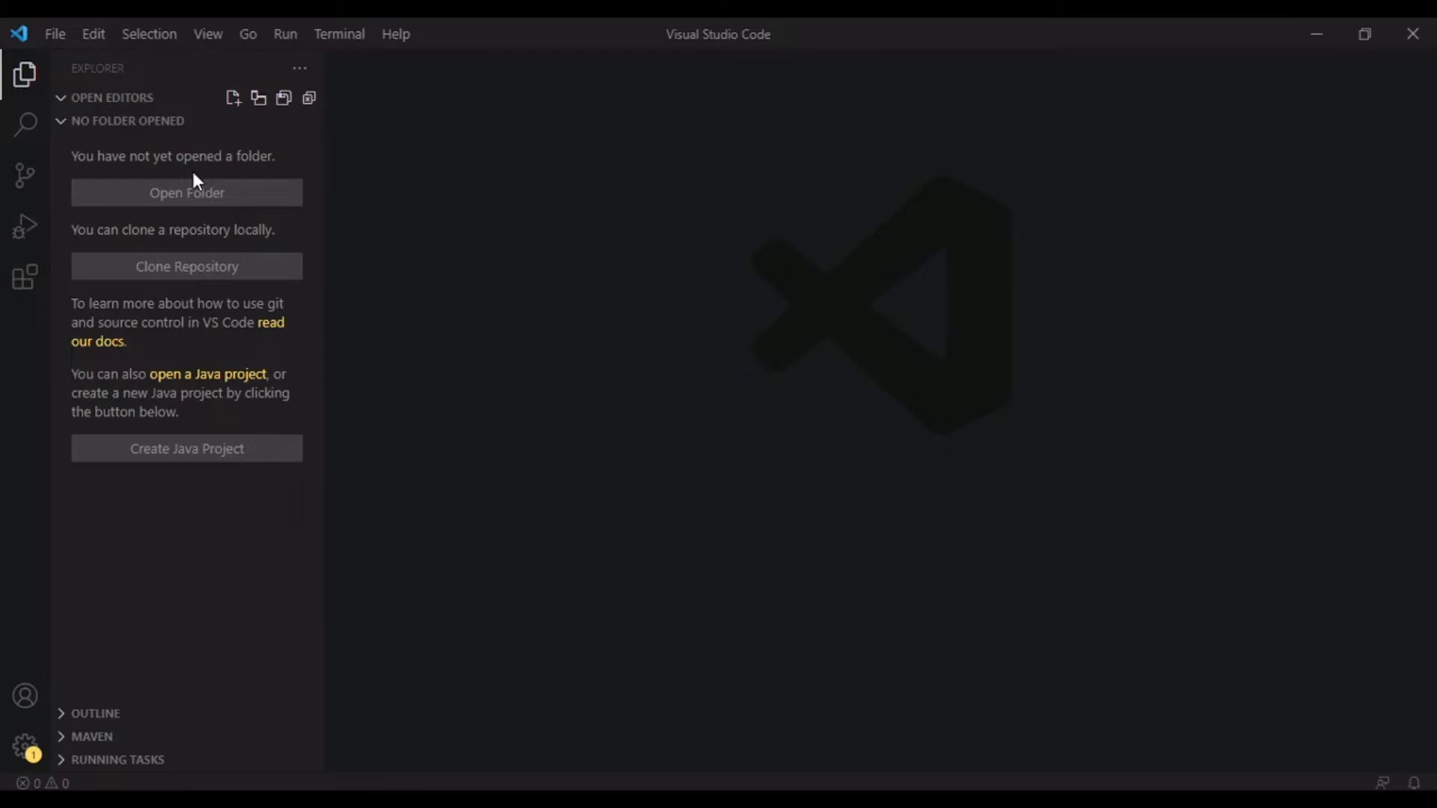
mouse_move(160, 205)
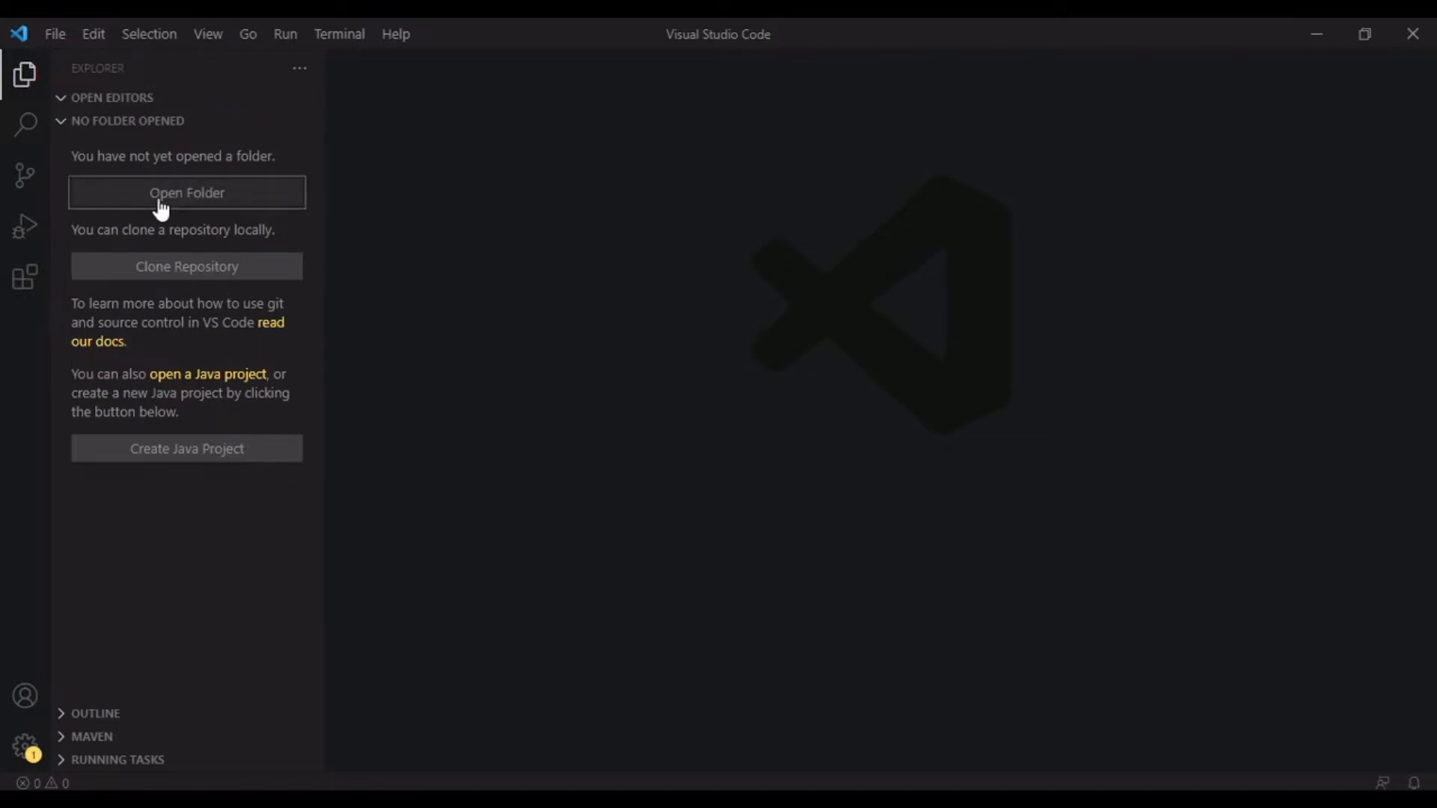
left_click(186, 193)
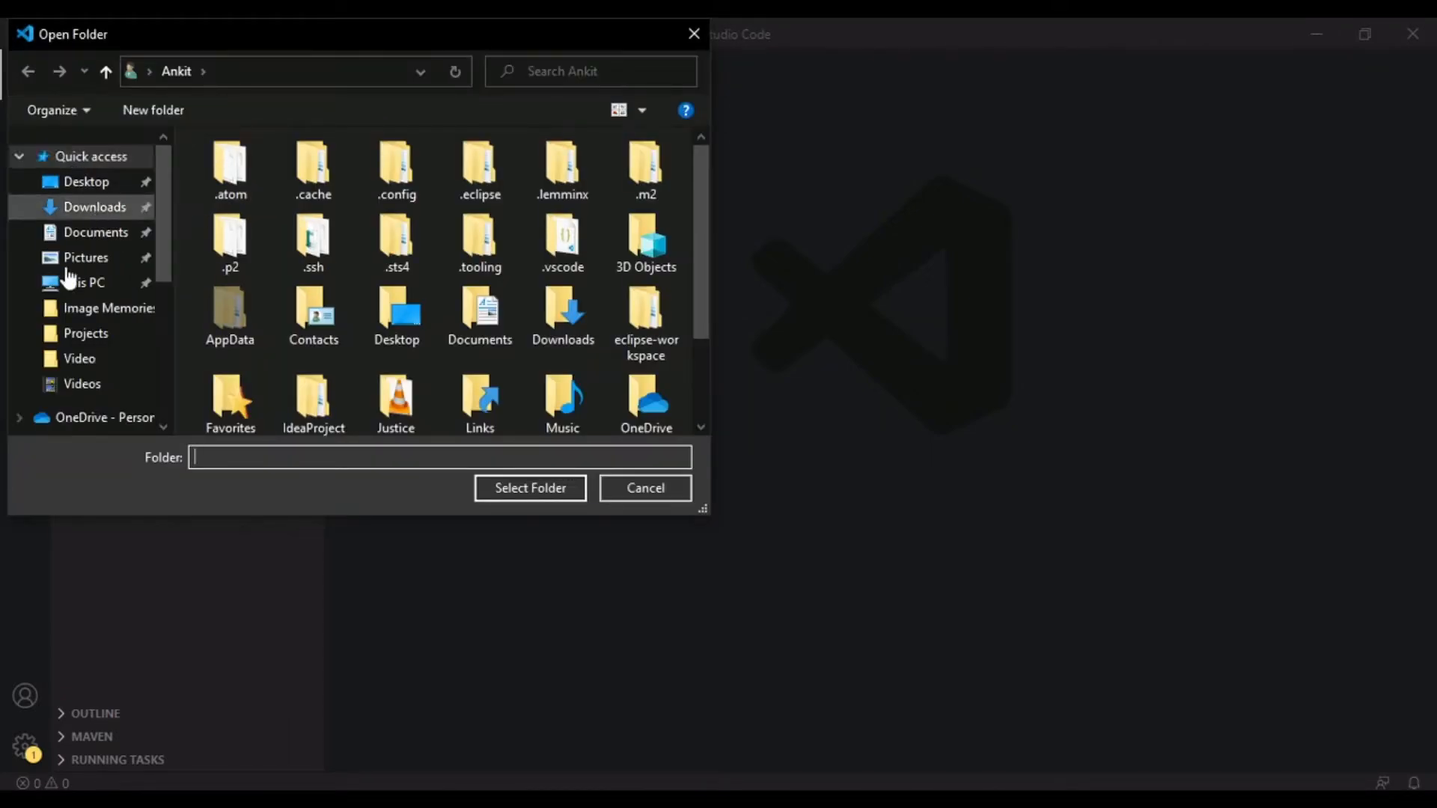
left_click(644, 488)
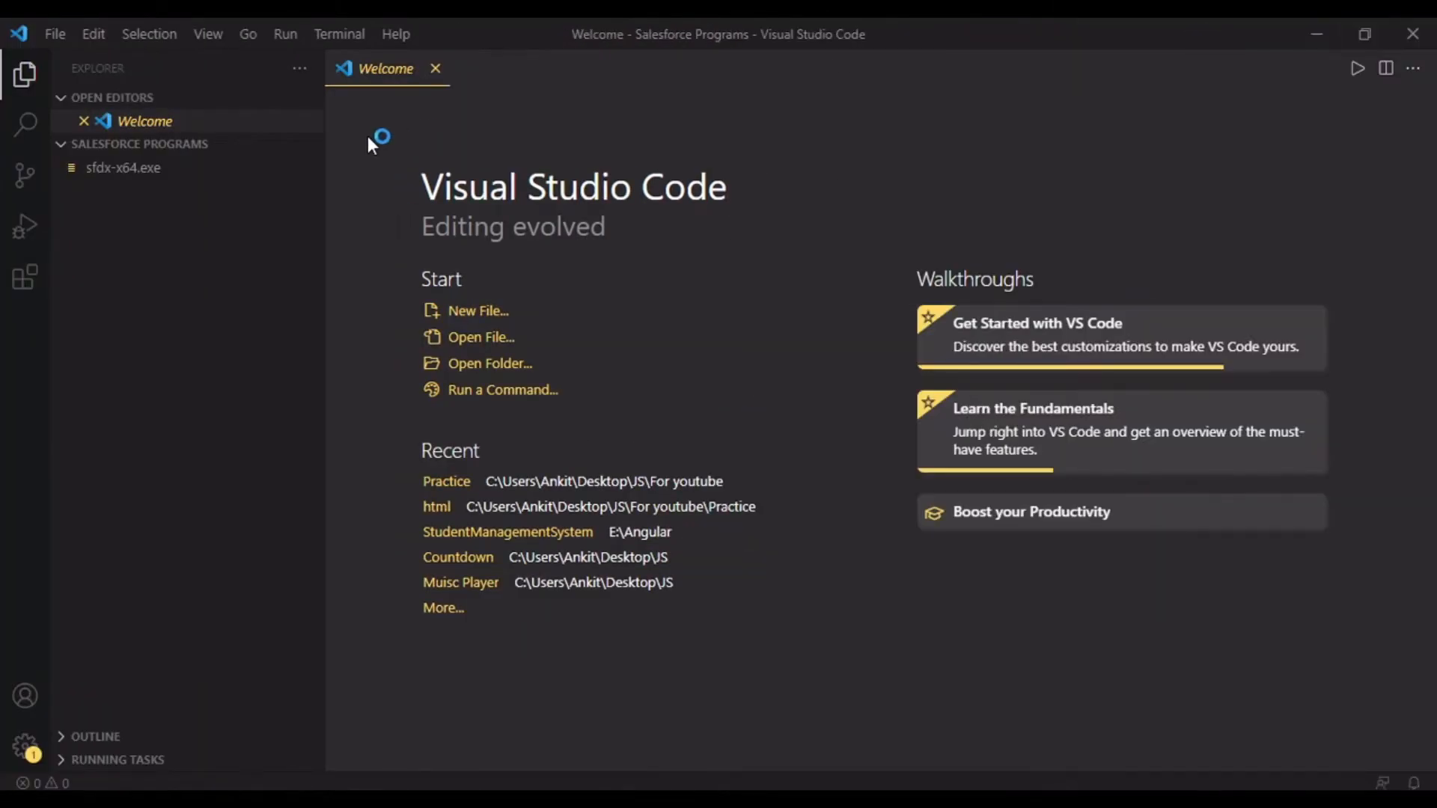
mouse_move(135, 204)
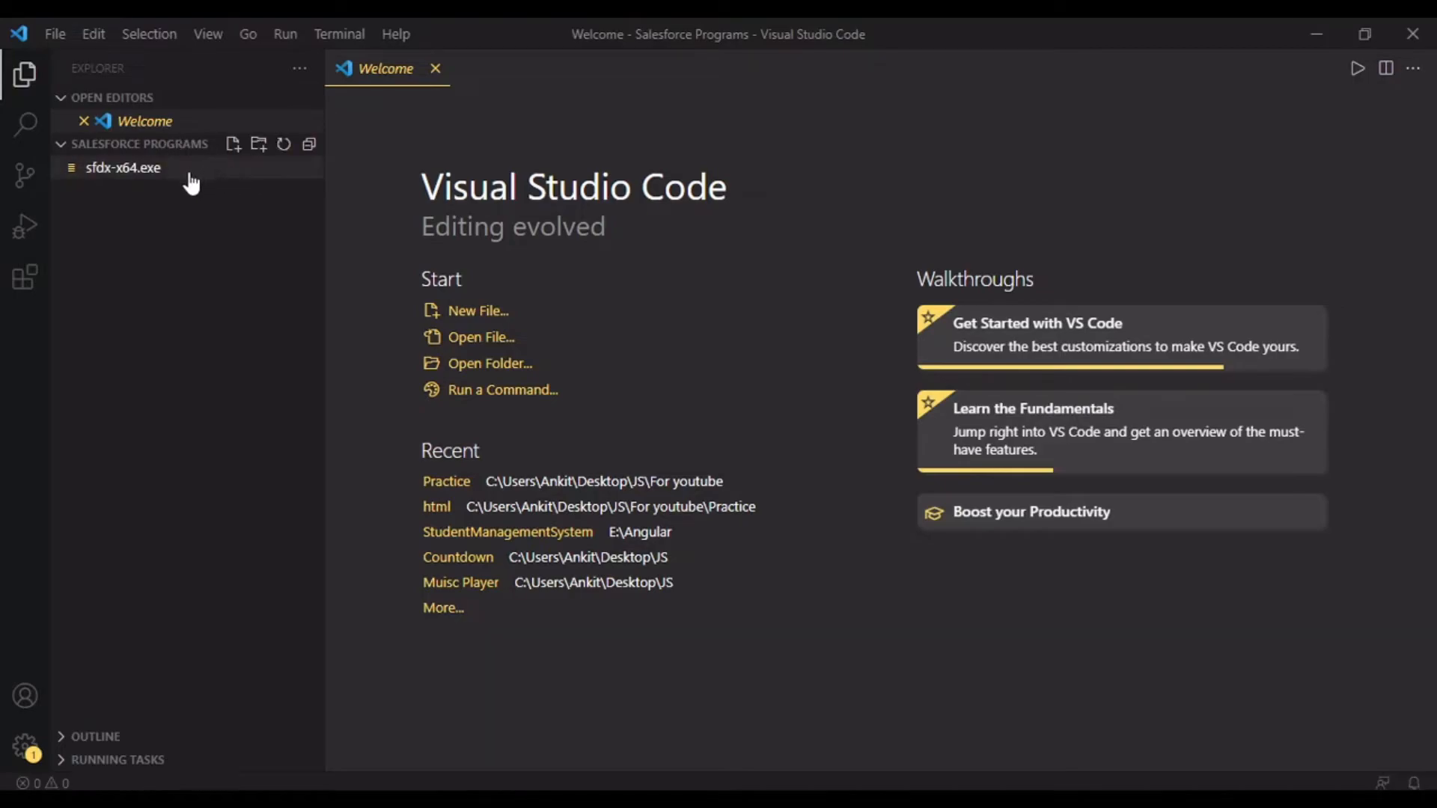
mouse_move(140, 189)
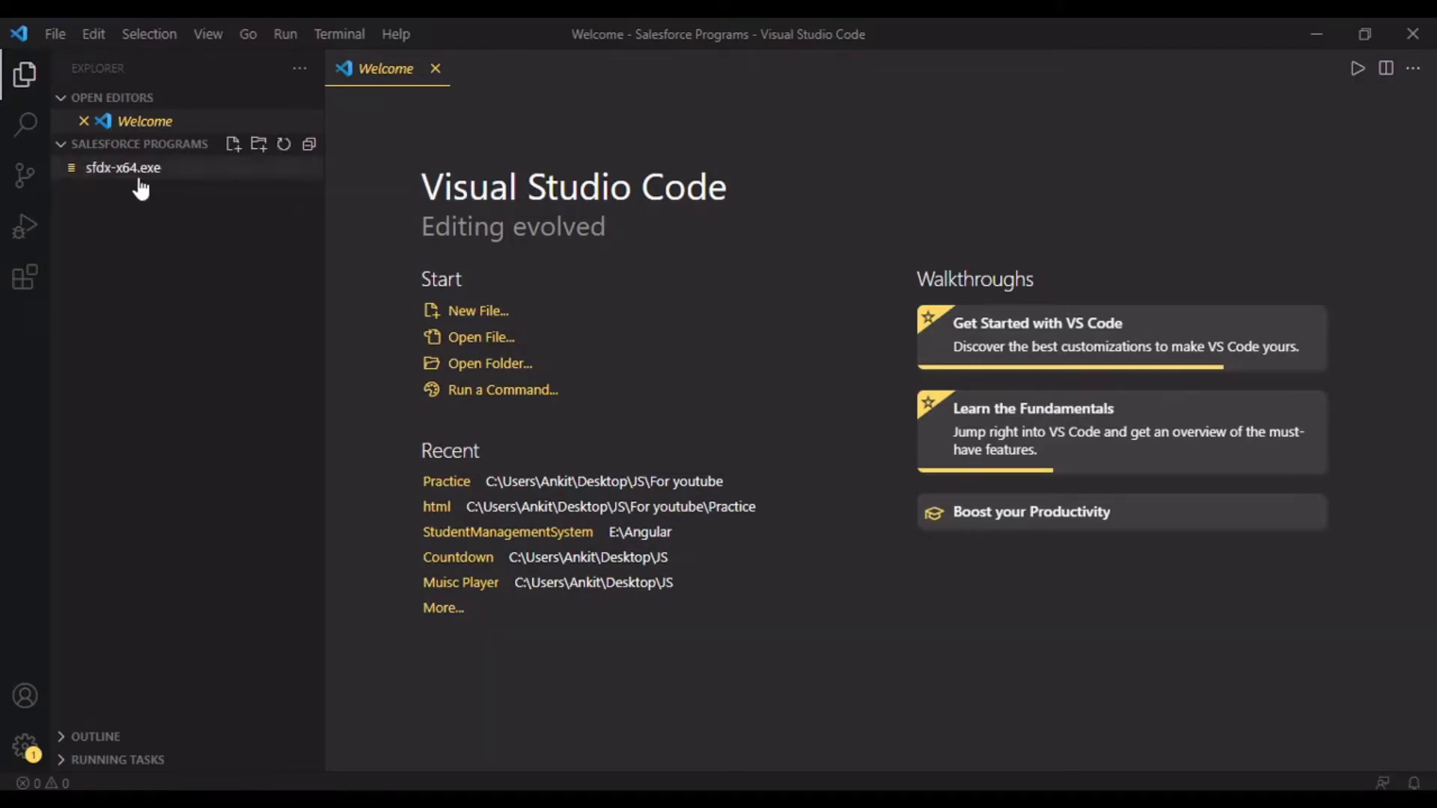
mouse_move(501, 64)
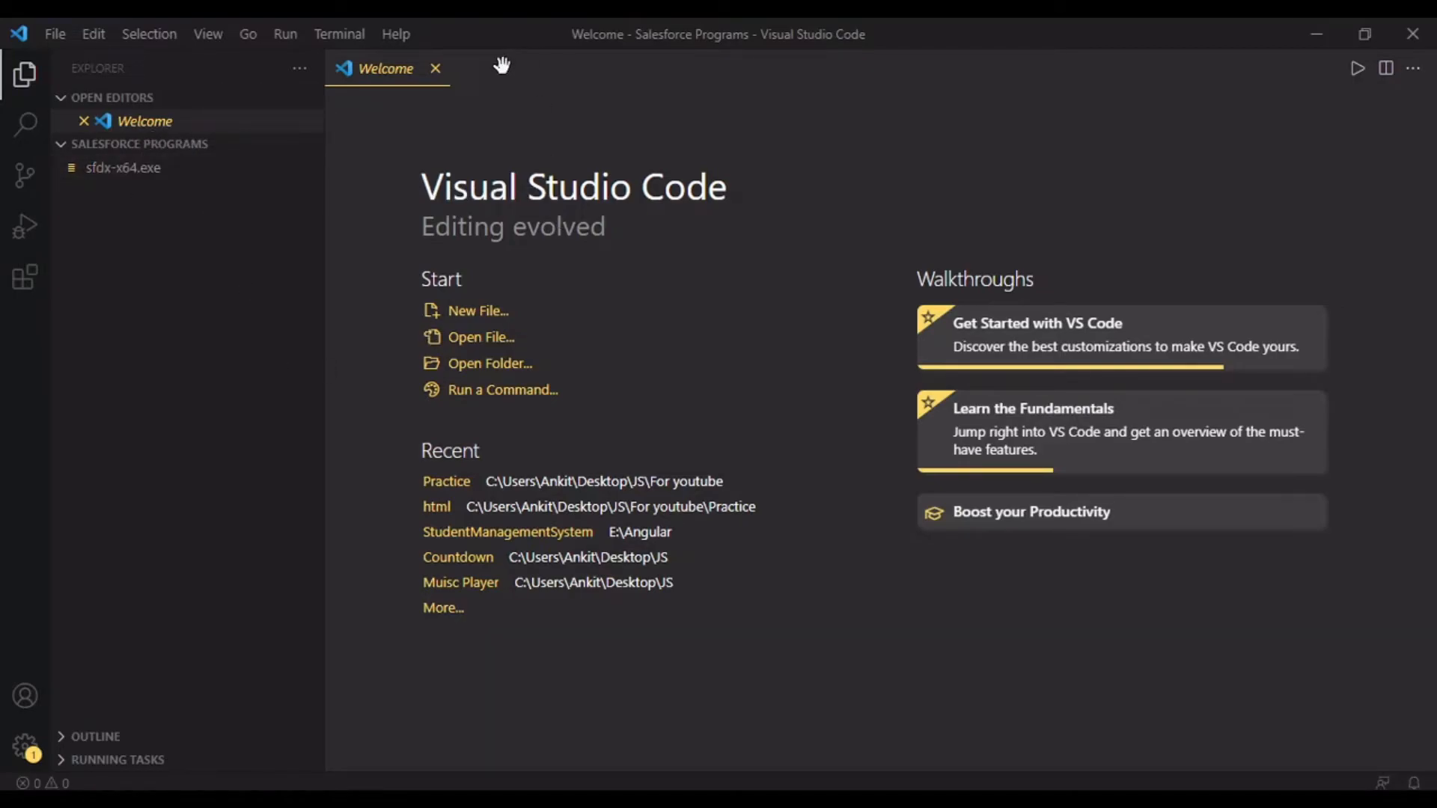
mouse_move(493, 120)
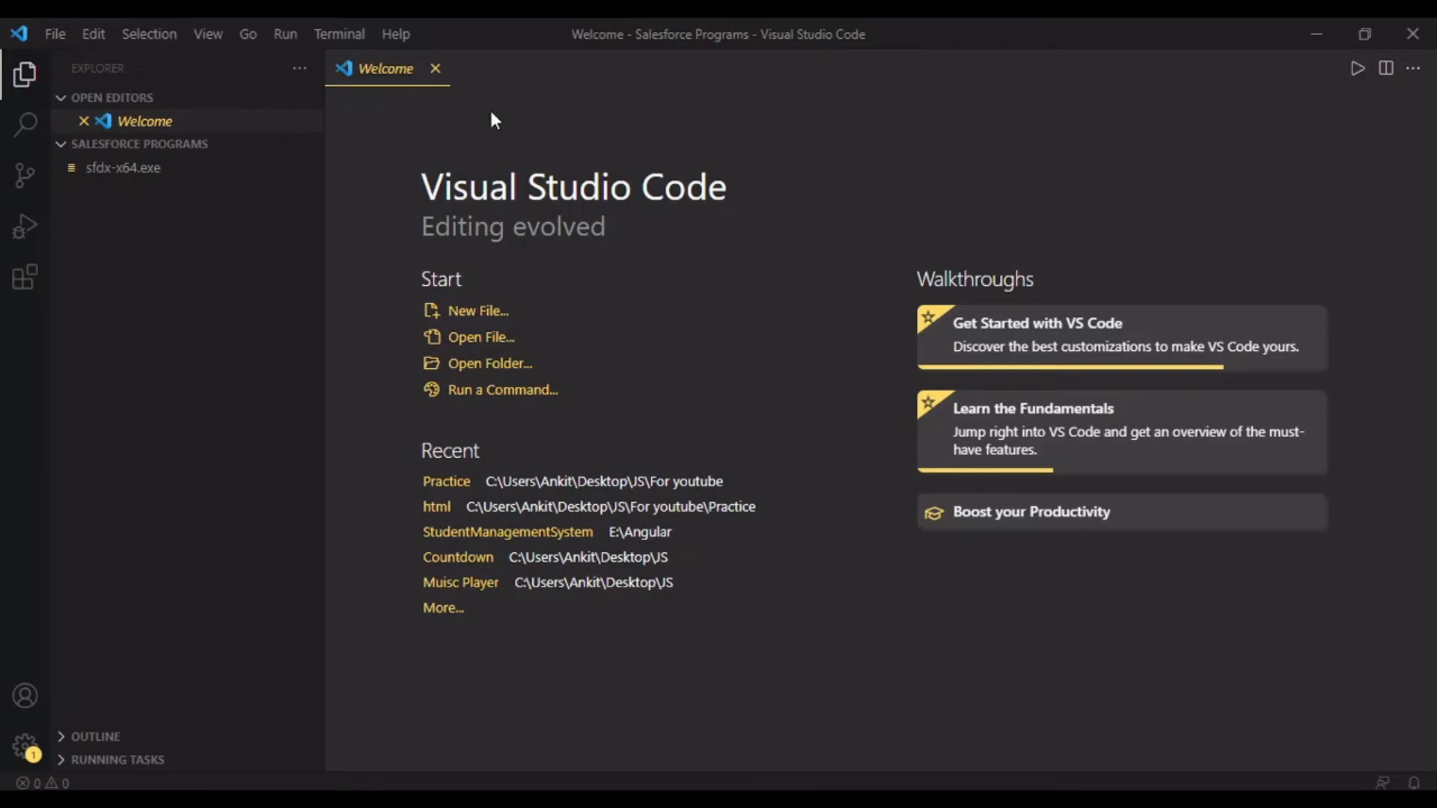
- Filter the Command Palette (Ctrl+Shift+P) for SFDX commands such as Create Project
key("Ctrl+Shift+P")
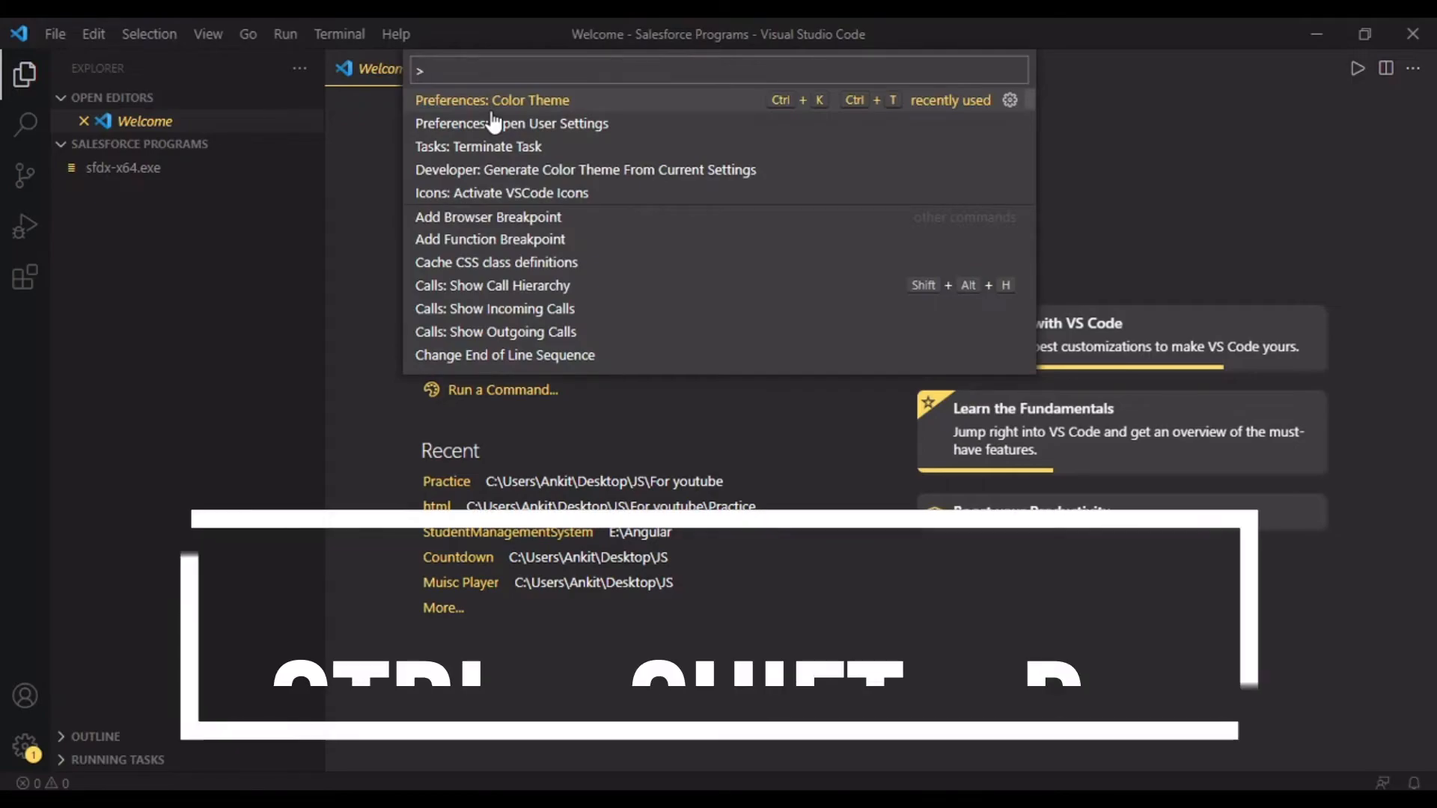
type("sd")
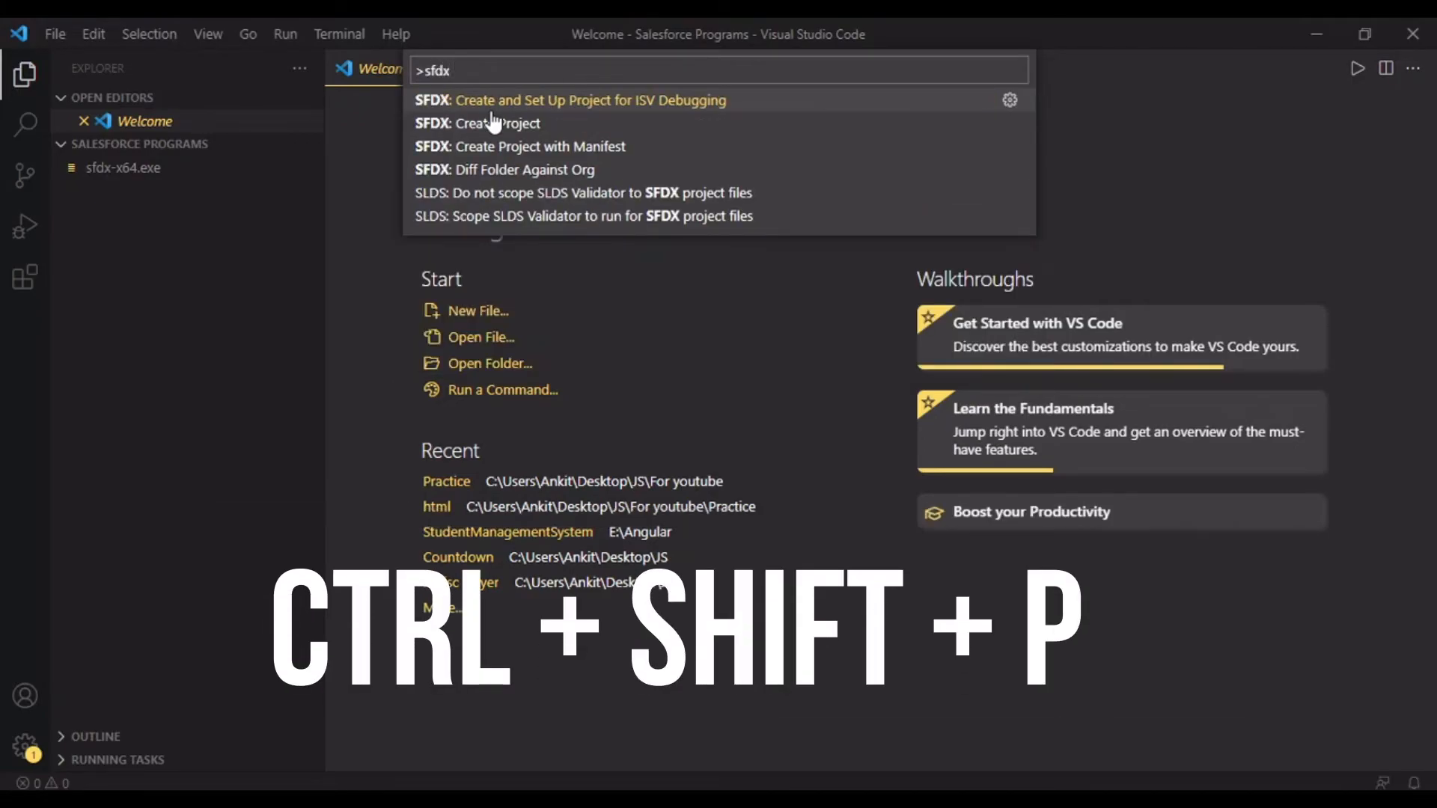
mouse_move(564, 100)
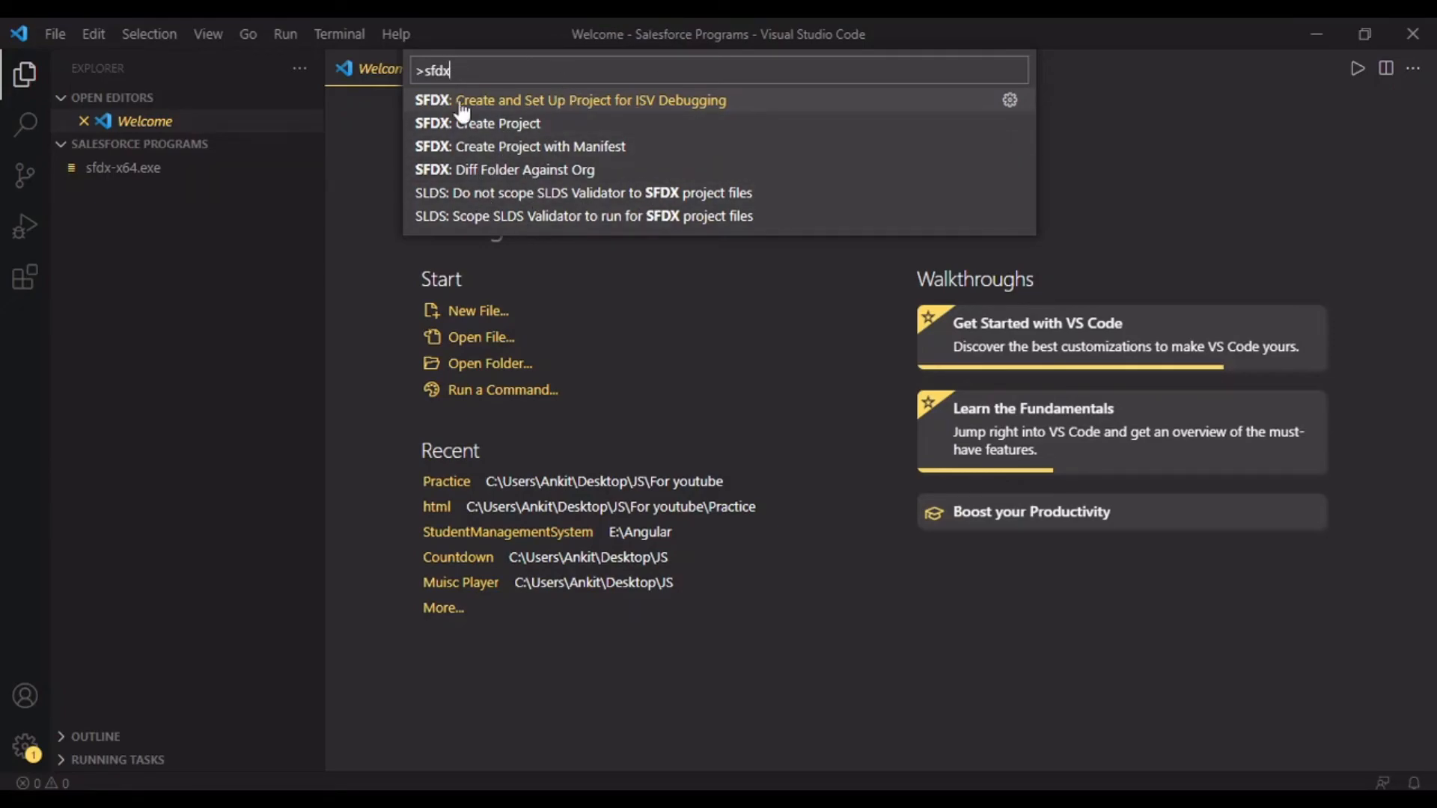
mouse_move(489, 129)
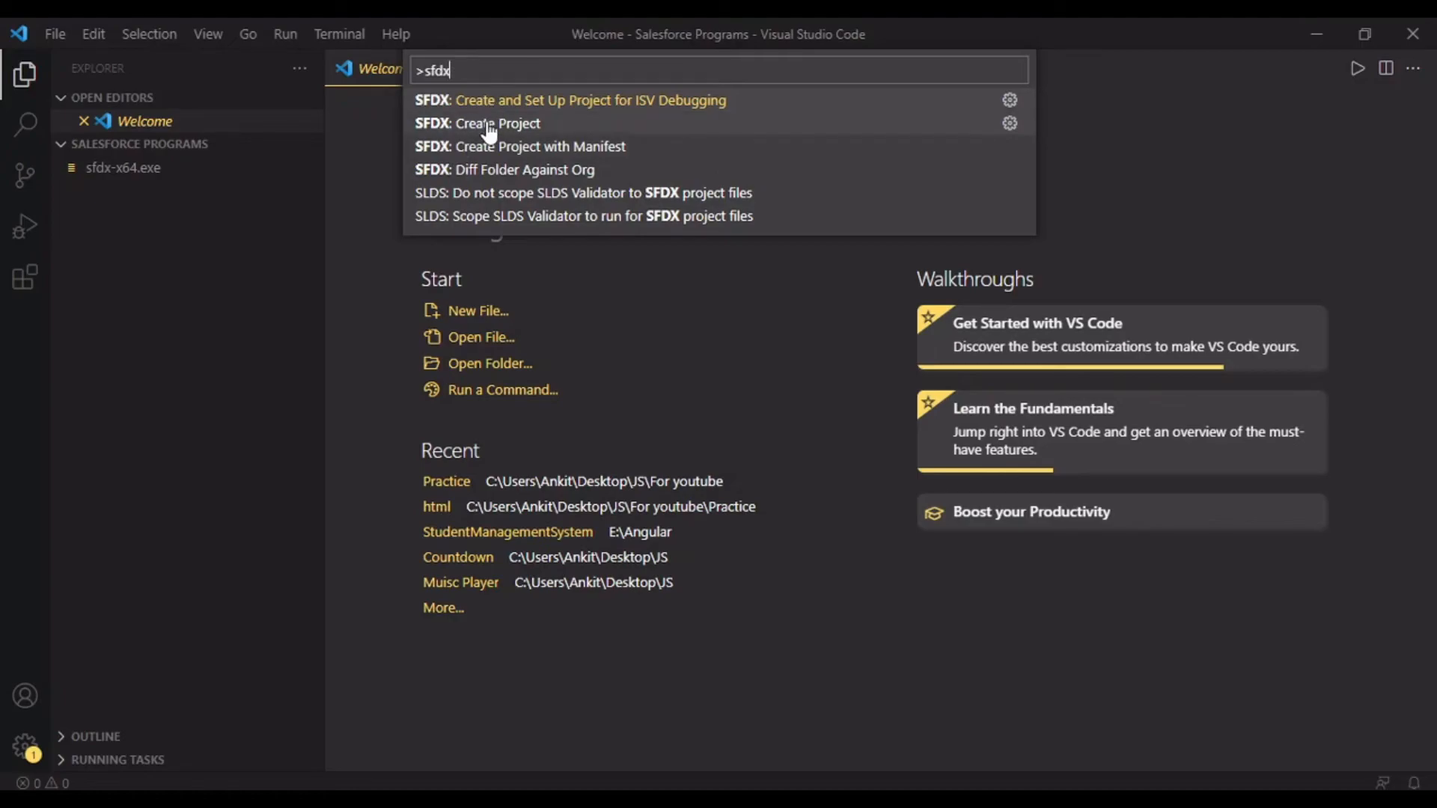
mouse_move(523, 101)
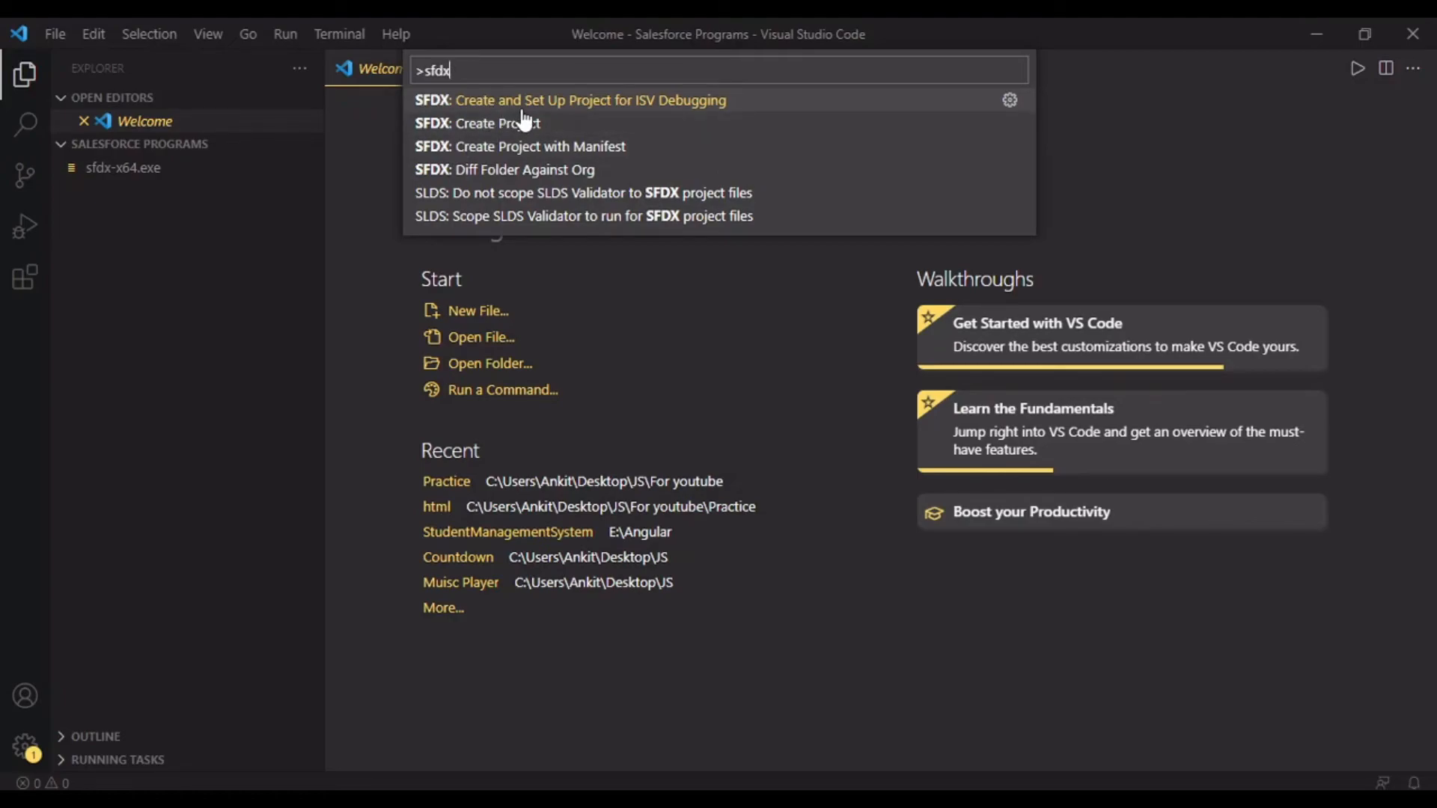
mouse_move(536, 147)
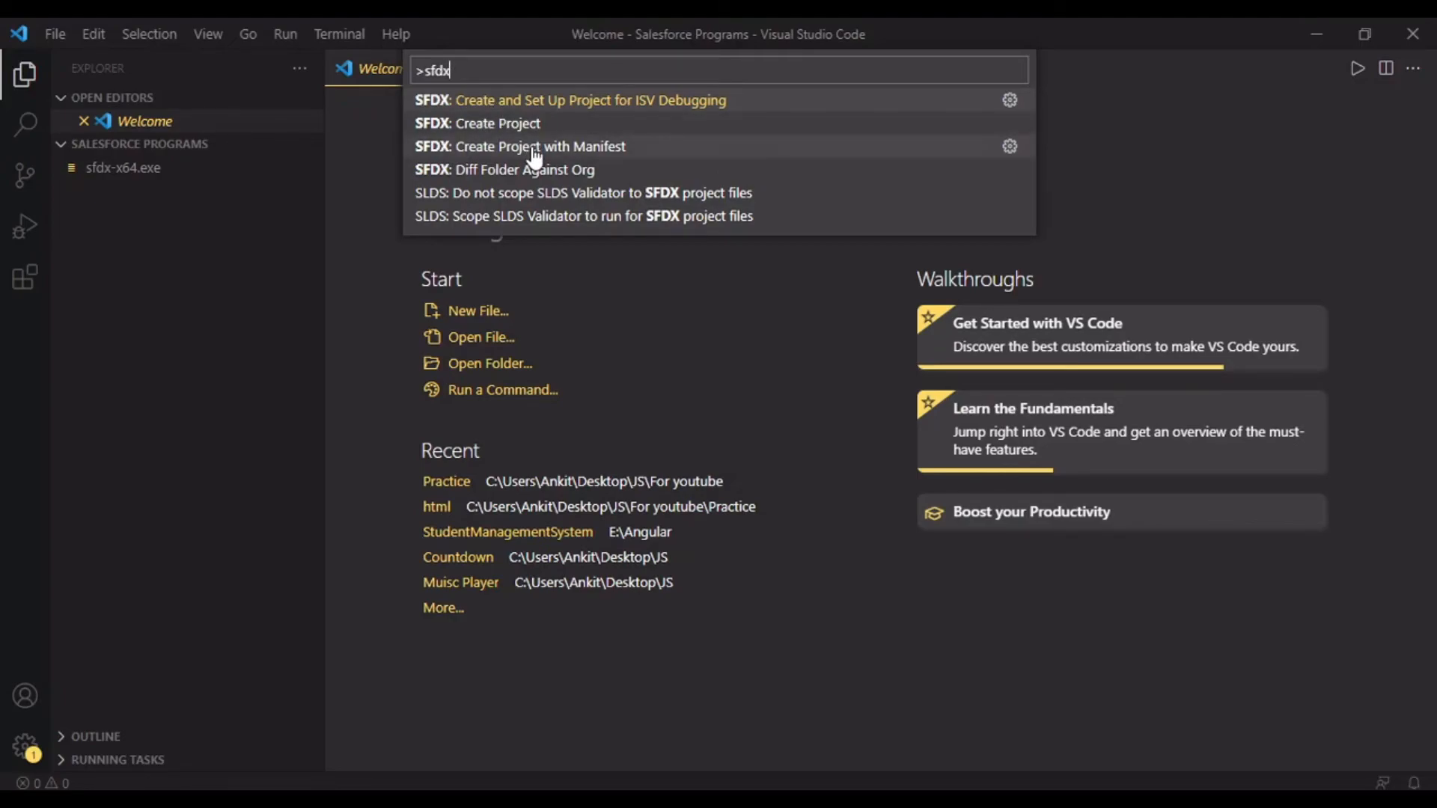
mouse_move(587, 123)
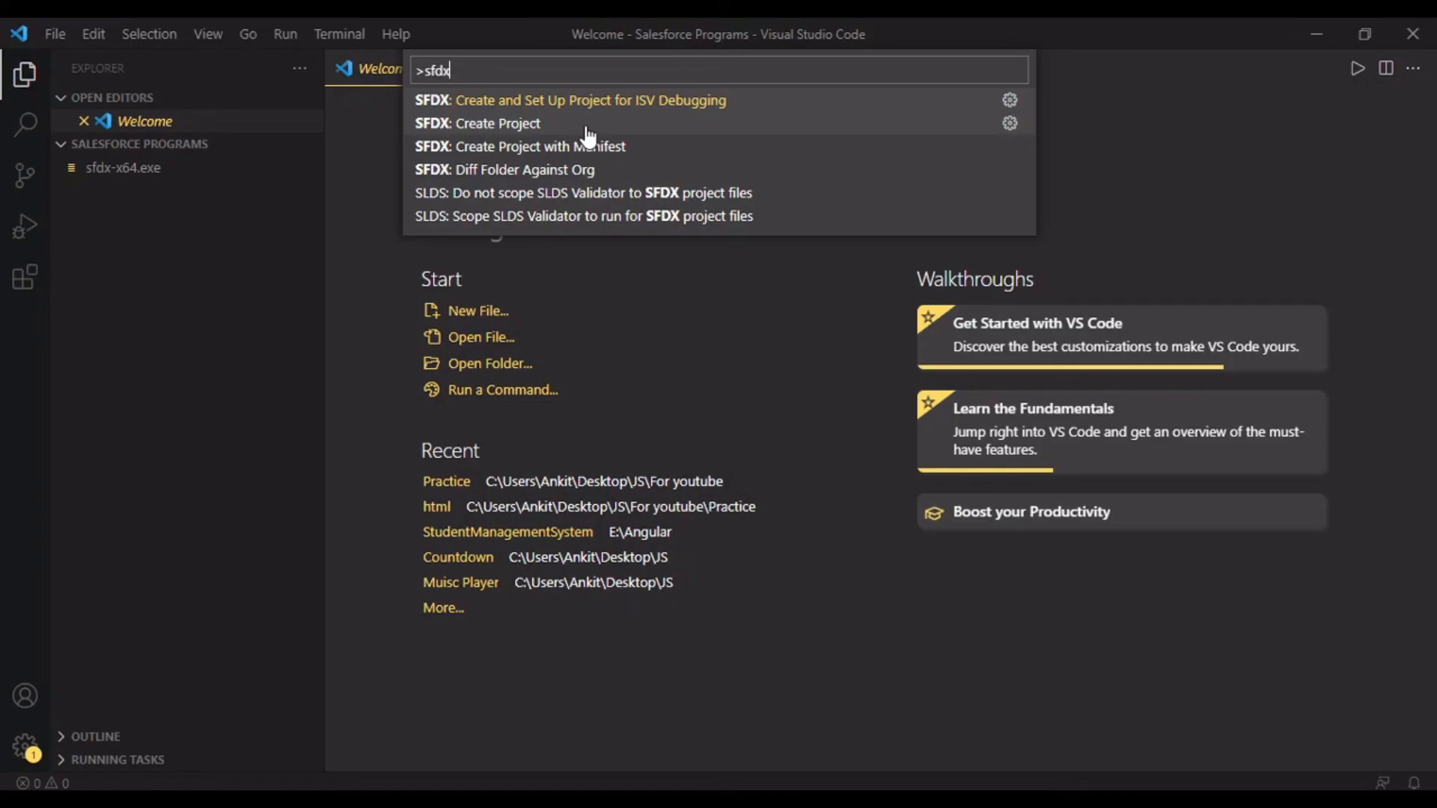
mouse_move(638, 340)
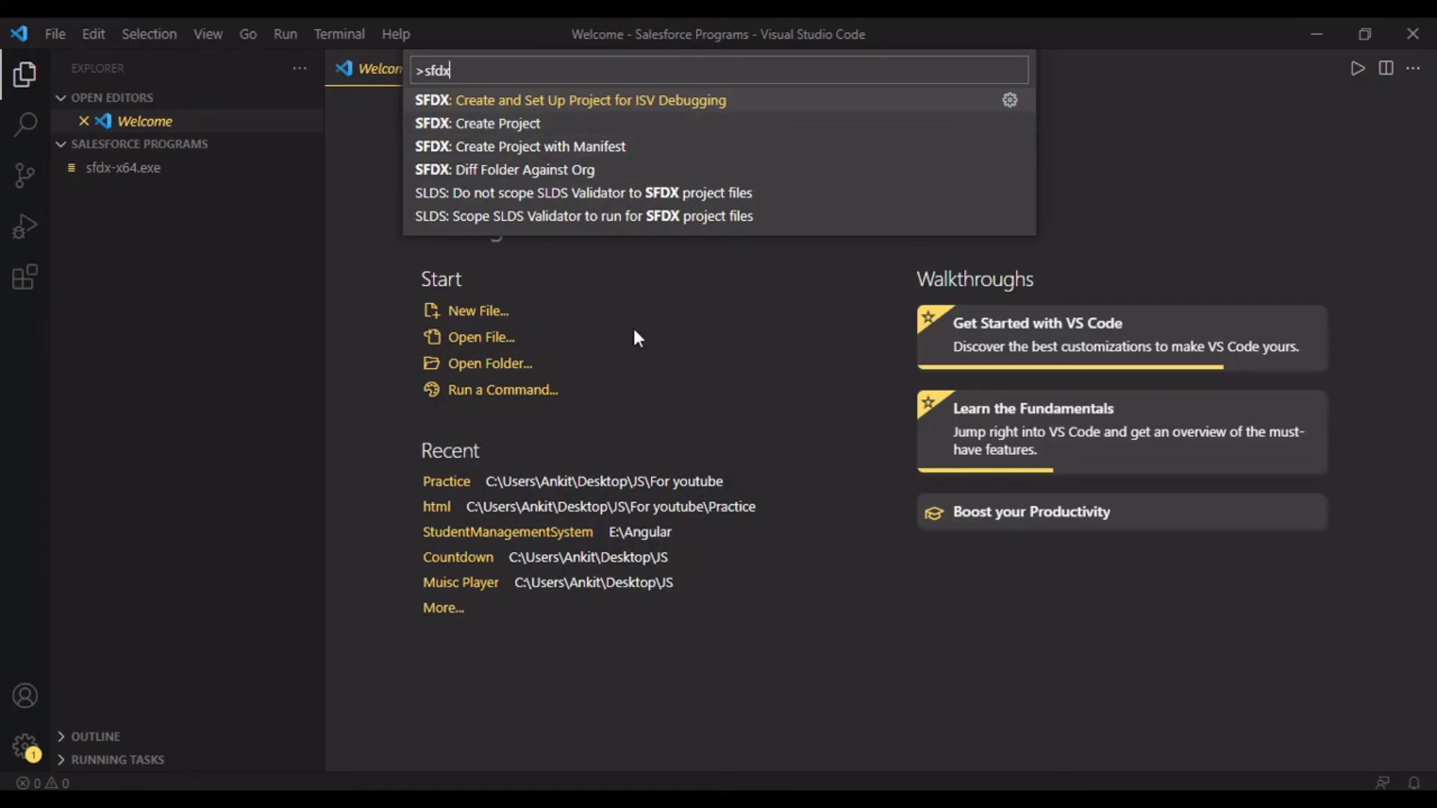